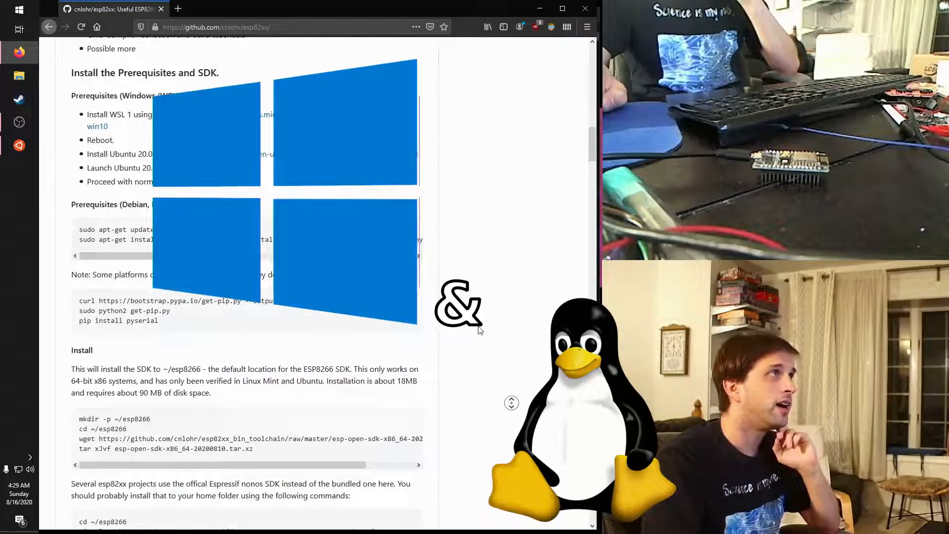
# Scroll through the esp82xx README to locate the setup instructions.
pyautogui.scroll(3)
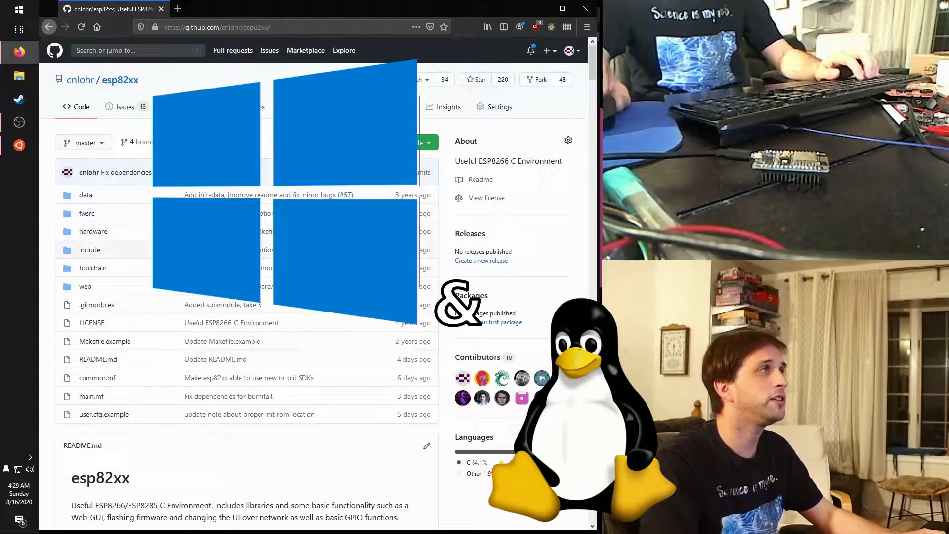
pyautogui.scroll(-3)
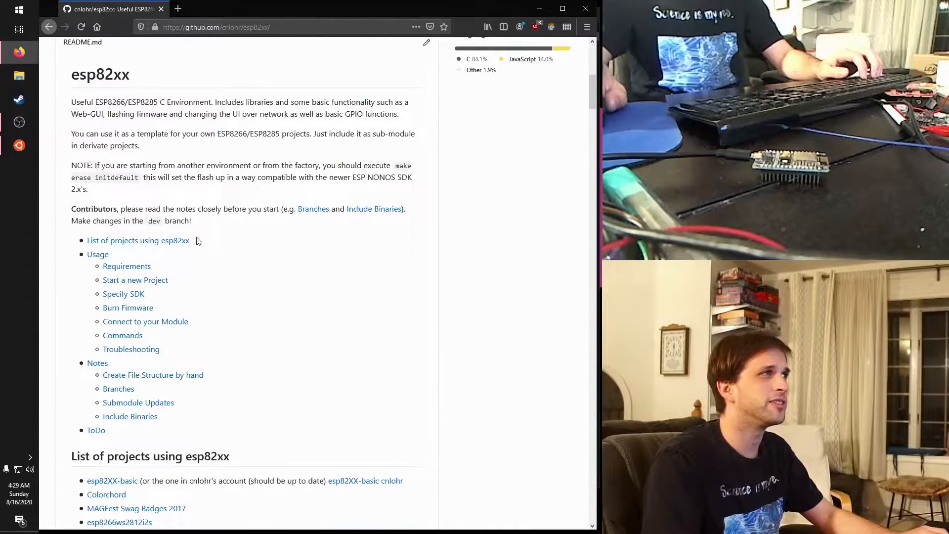
pyautogui.scroll(3)
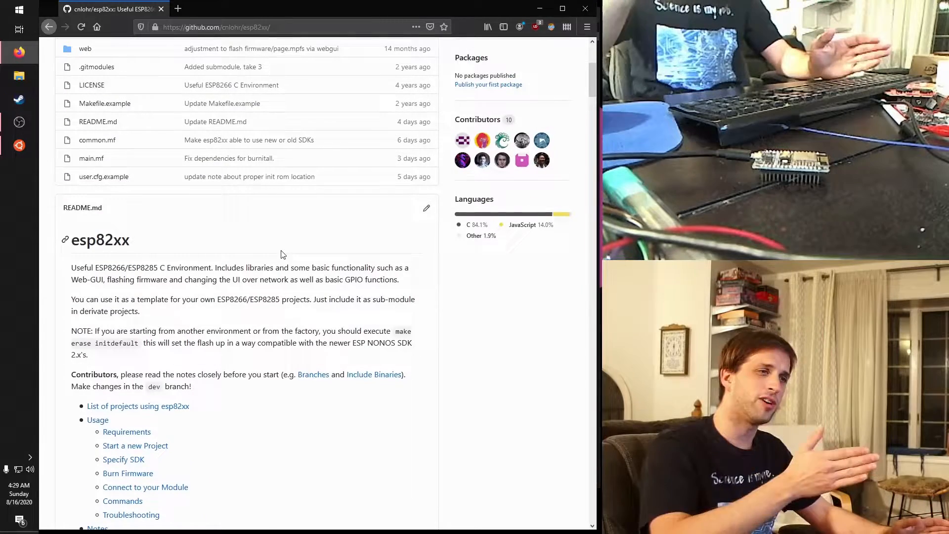
pyautogui.scroll(-3)
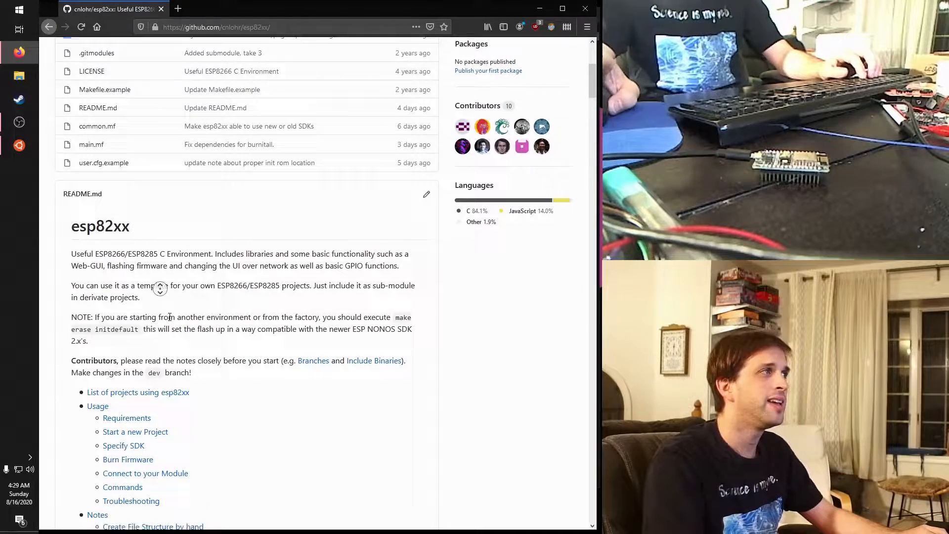
pyautogui.scroll(-3)
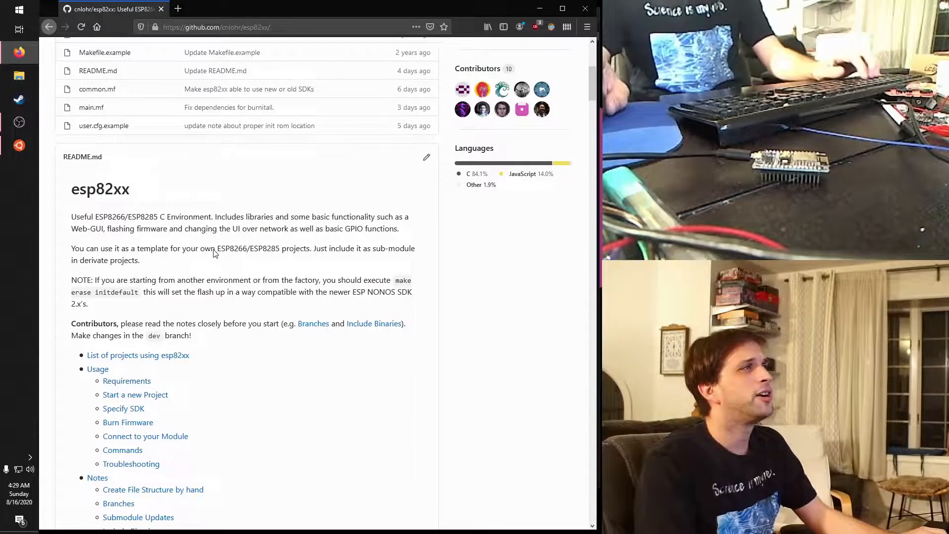
pyautogui.scroll(-3)
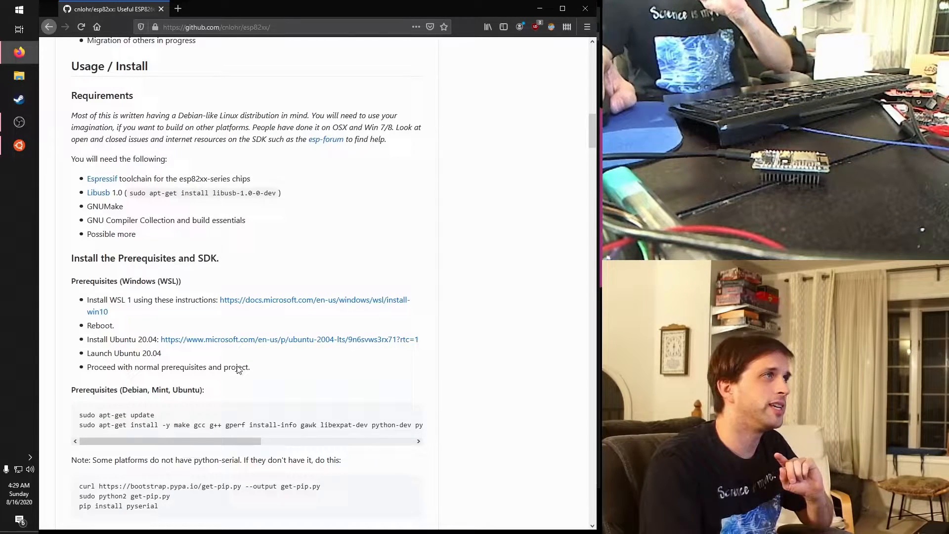
pyautogui.scroll(-3)
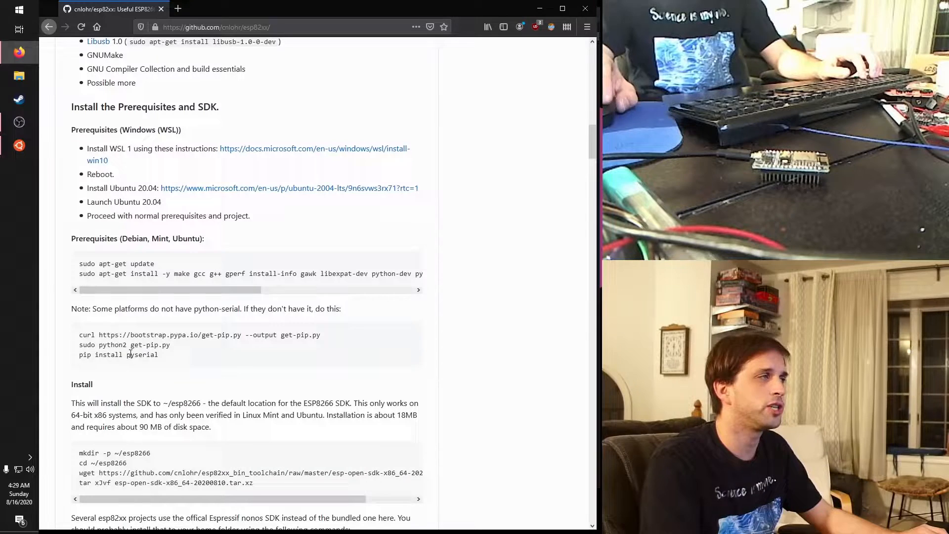
pyautogui.moveTo(350, 168)
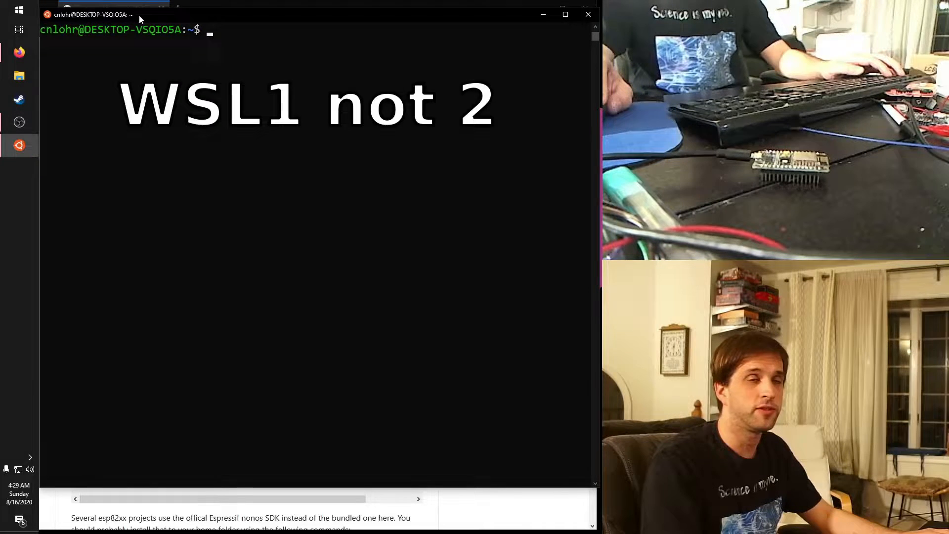
pyautogui.moveTo(246, 174)
pyautogui.write('ls')
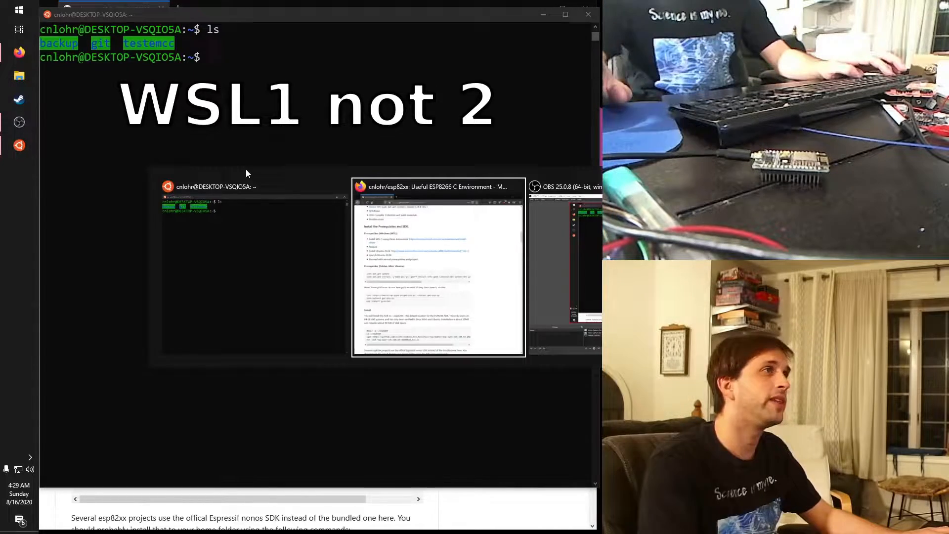
# Select the README's curl/python2/pip install pyserial commands for copying into the terminal.
pyautogui.click(438, 265)
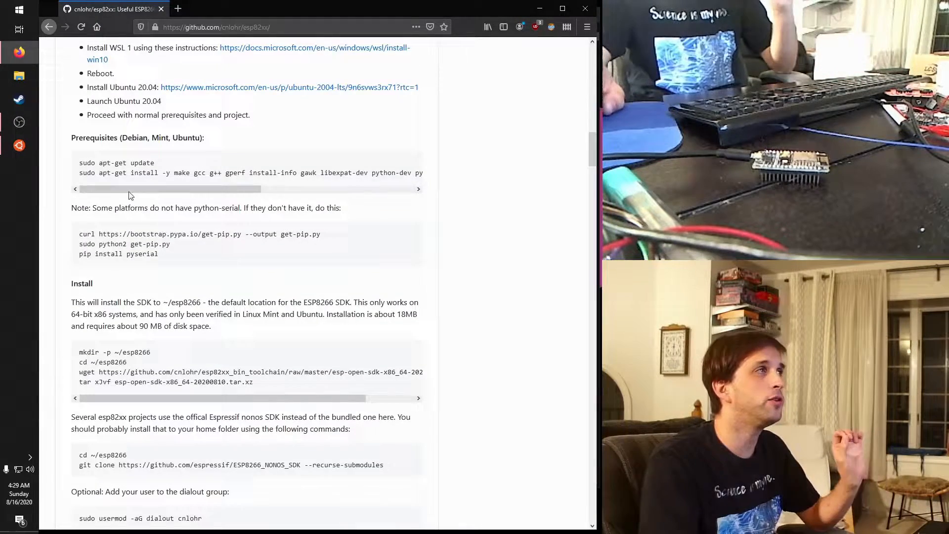
pyautogui.doubleClick(116, 163)
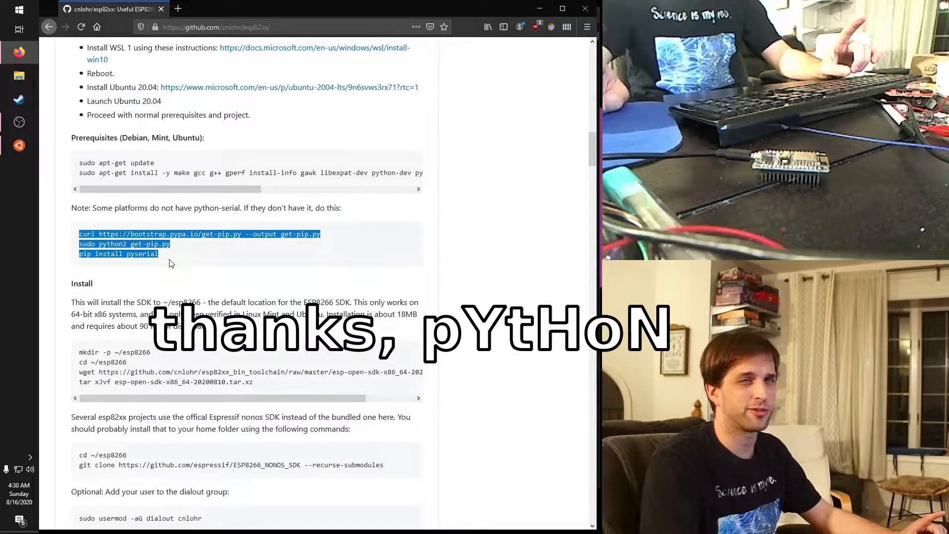
pyautogui.scroll(-3)
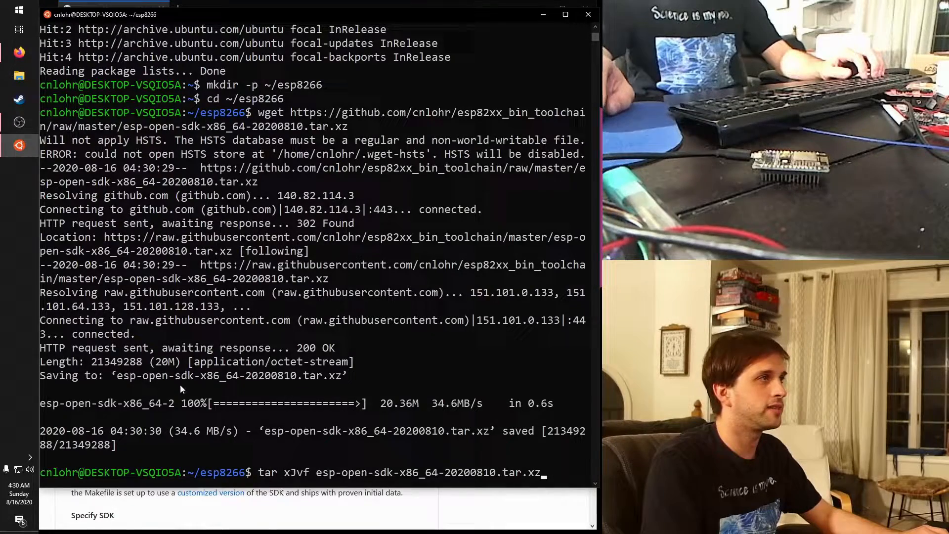
# Extract the open-sdk toolchain archive and clone ESP8266_NONOS_SDK with submodules.
pyautogui.press('Return')
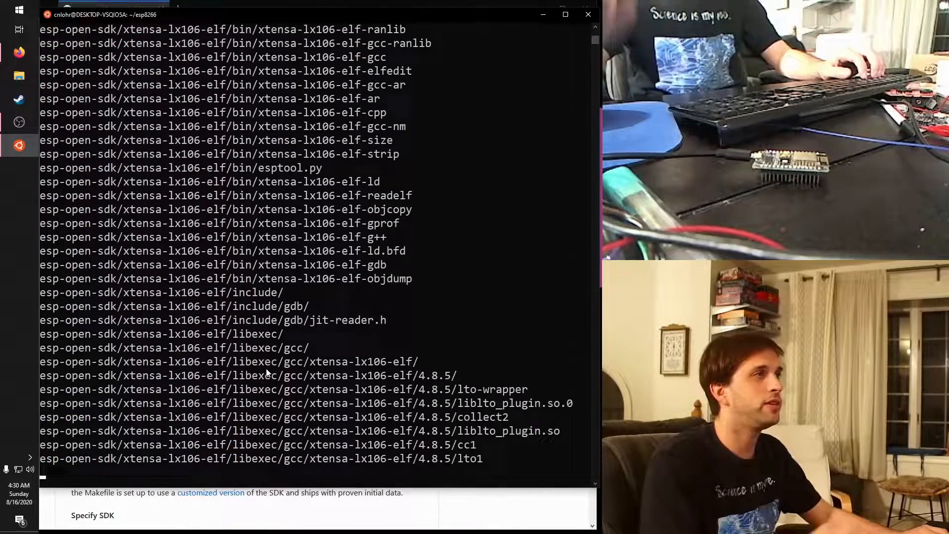
pyautogui.scroll(-3)
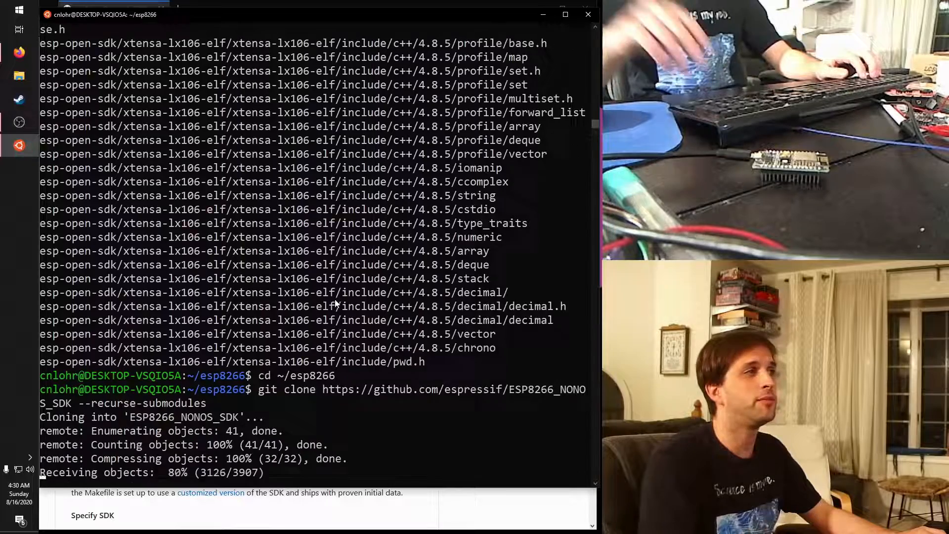
pyautogui.scroll(-3)
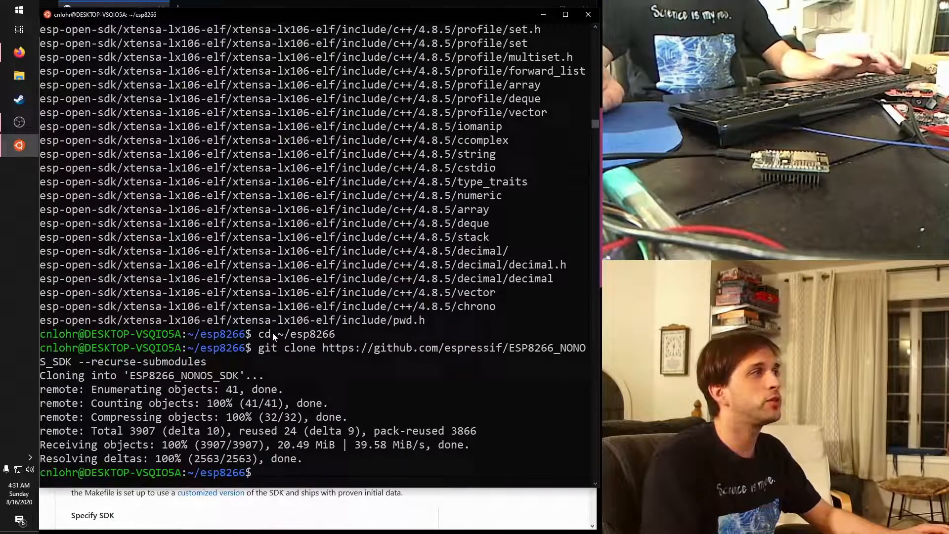
# Add user cnlohr to the dialout group with sudo usermod -aG dialout.
pyautogui.write('sudo usermod -aG dialout cnlohr')
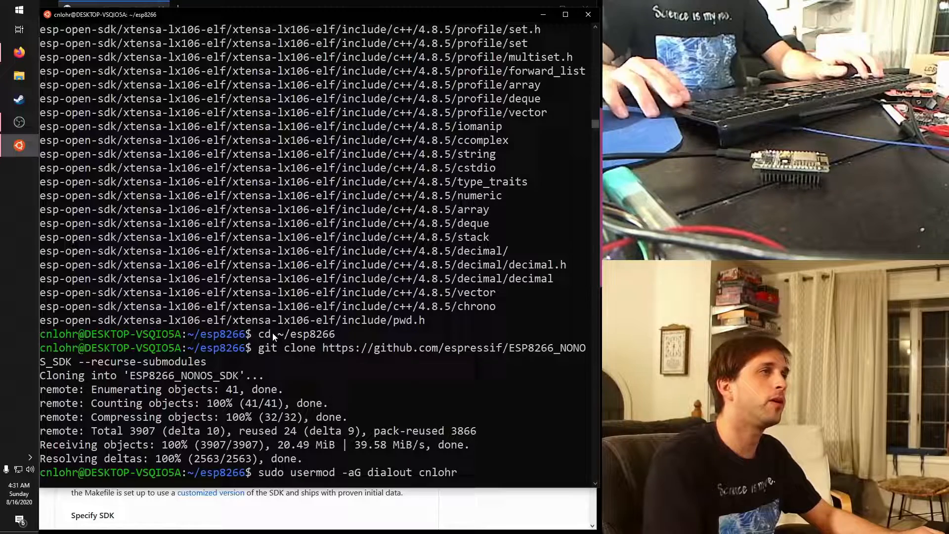
pyautogui.press('Return')
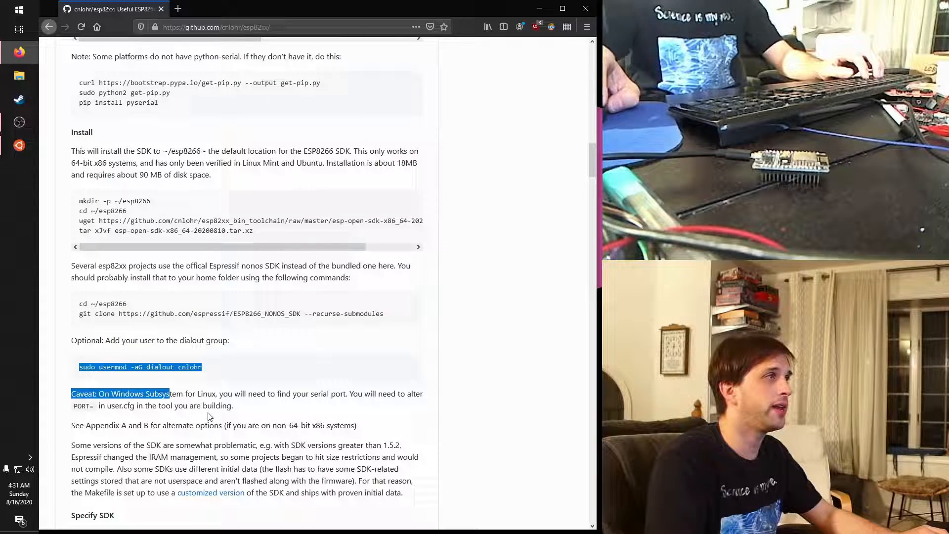
# Scroll to the README's 'Caveat: On Windows Subsystem for Linux' serial-port note.
pyautogui.scroll(-3)
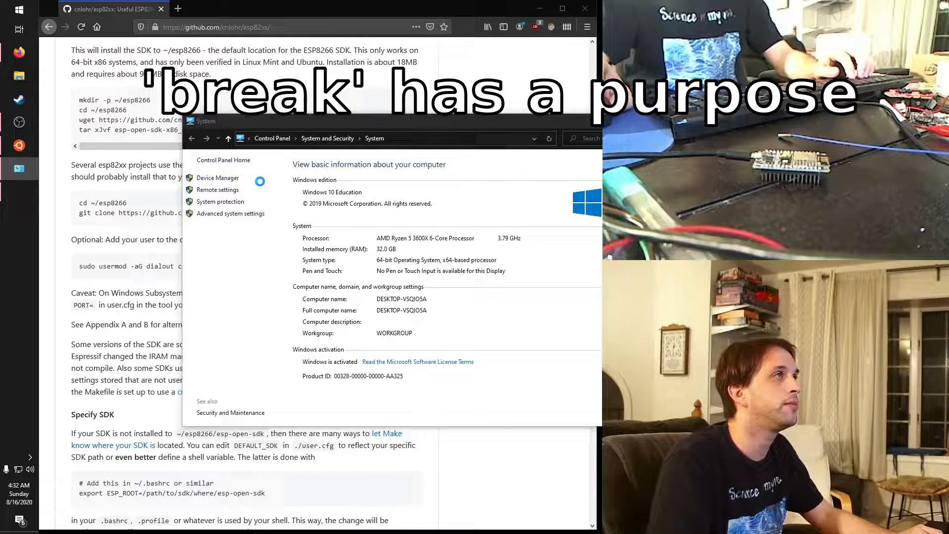
# Find the CP210x USB-to-UART bridge on COM4 under Ports, then go to the channel3 repository.
pyautogui.click(218, 177)
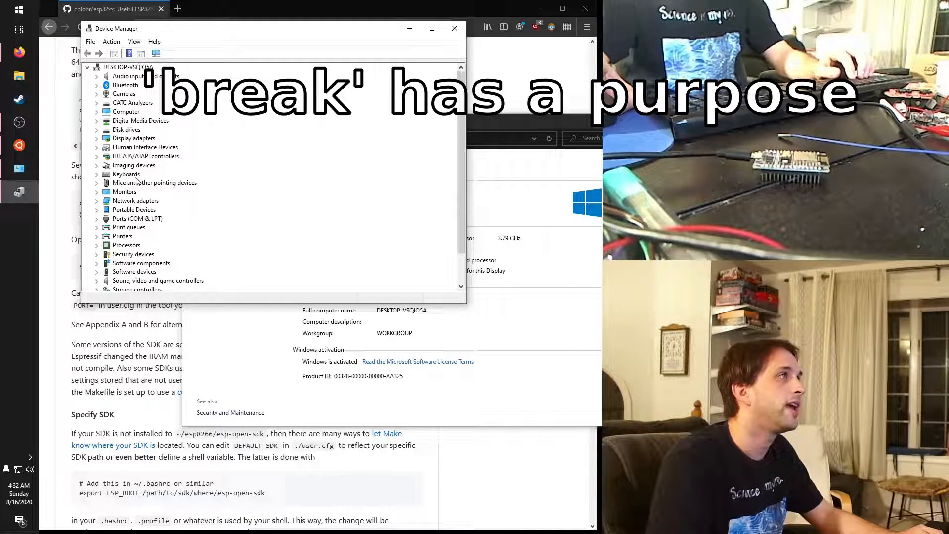
pyautogui.click(97, 219)
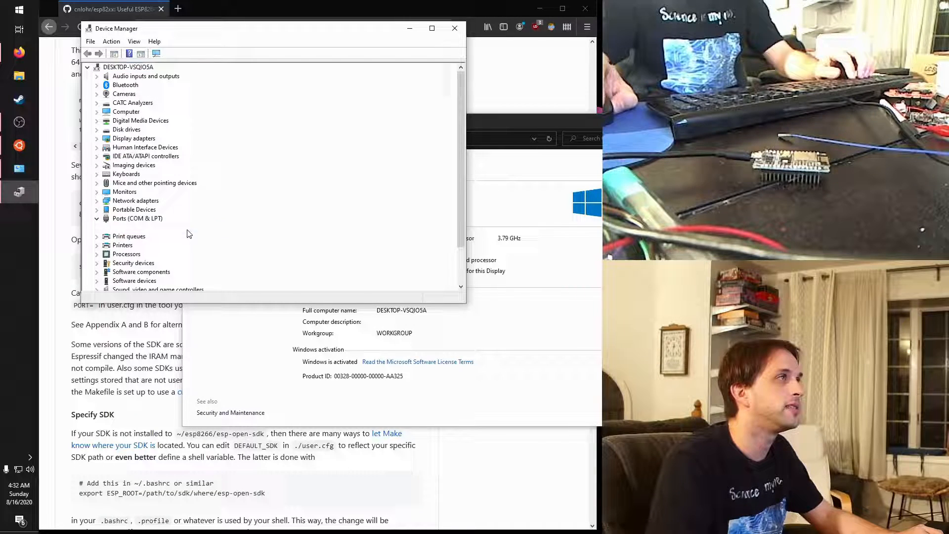
pyautogui.click(97, 217)
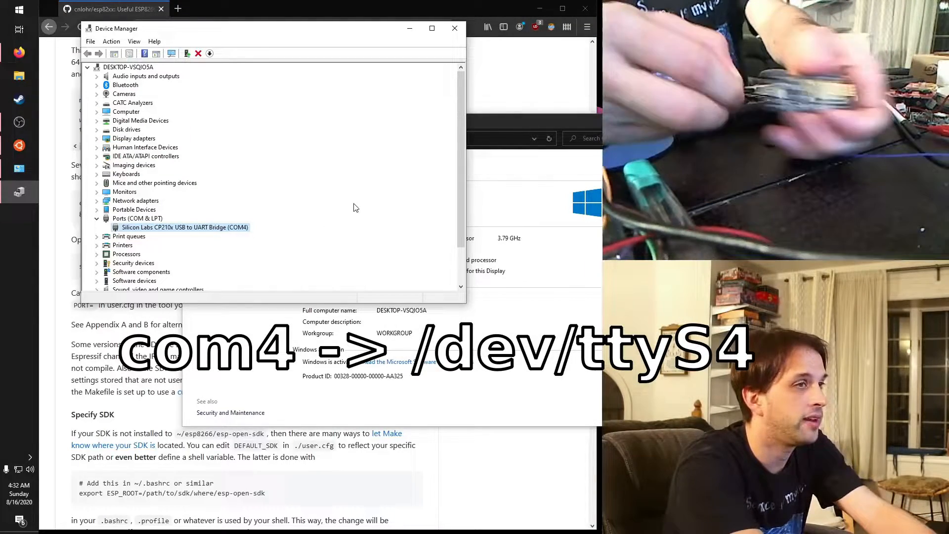
pyautogui.click(96, 218)
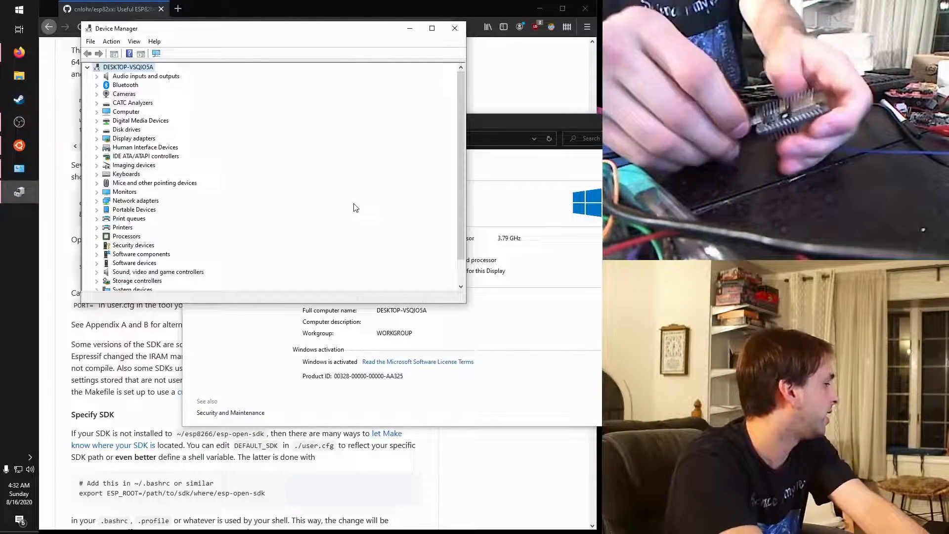
pyautogui.click(97, 218)
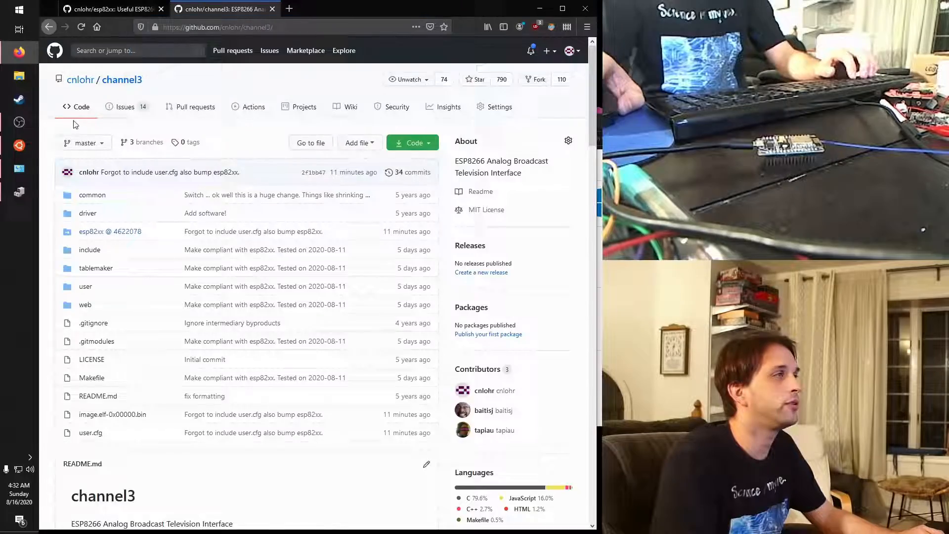
# Clone the channel3 repository with --recurse-submodules.
pyautogui.scroll(-3)
pyautogui.write('cd')
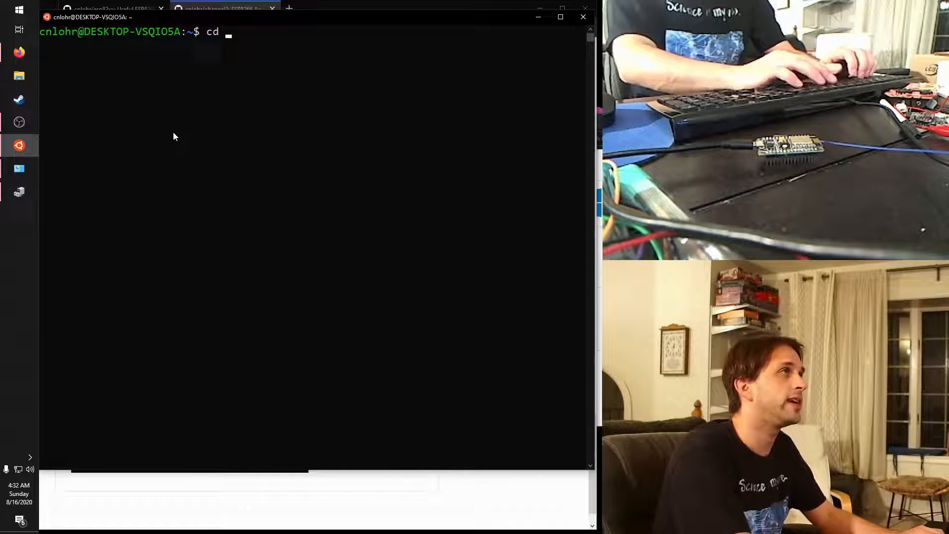
pyautogui.write('git')
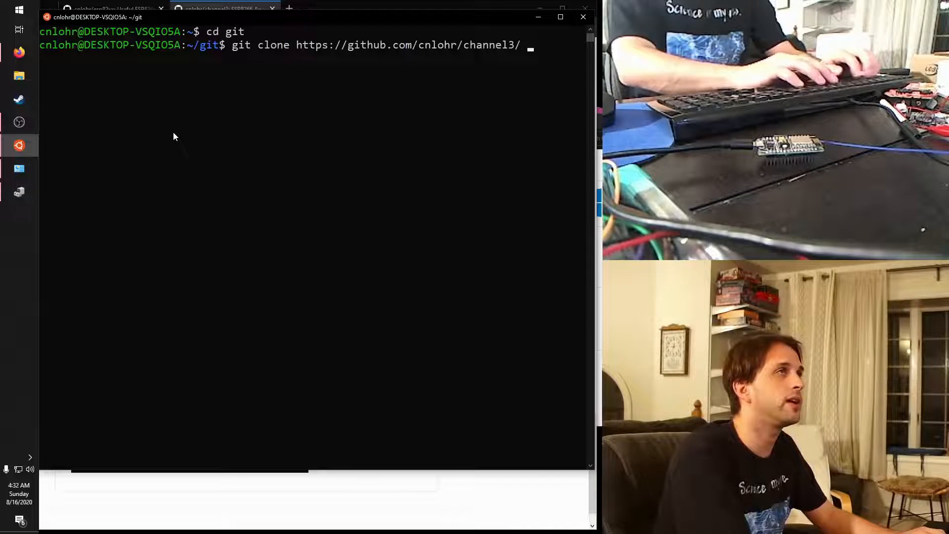
pyautogui.write('--recurse')
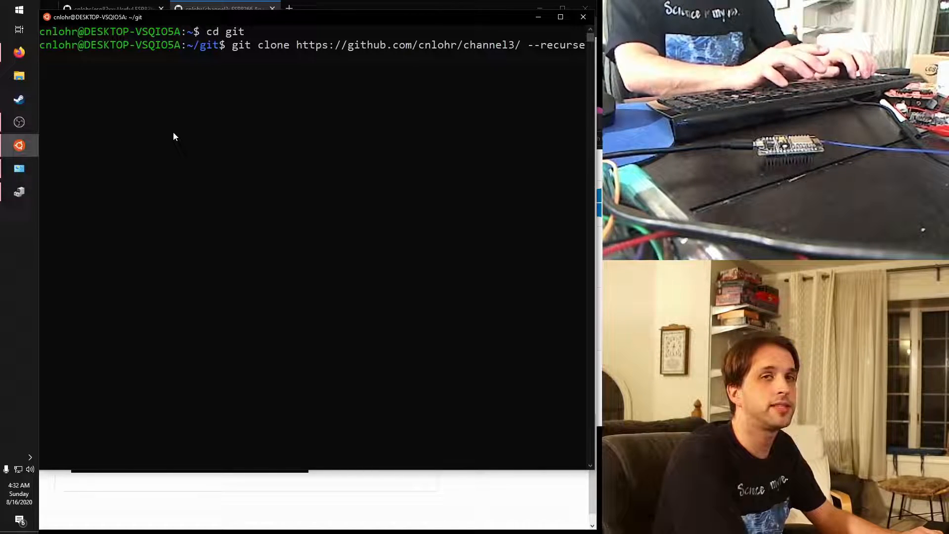
pyautogui.write('-submodules')
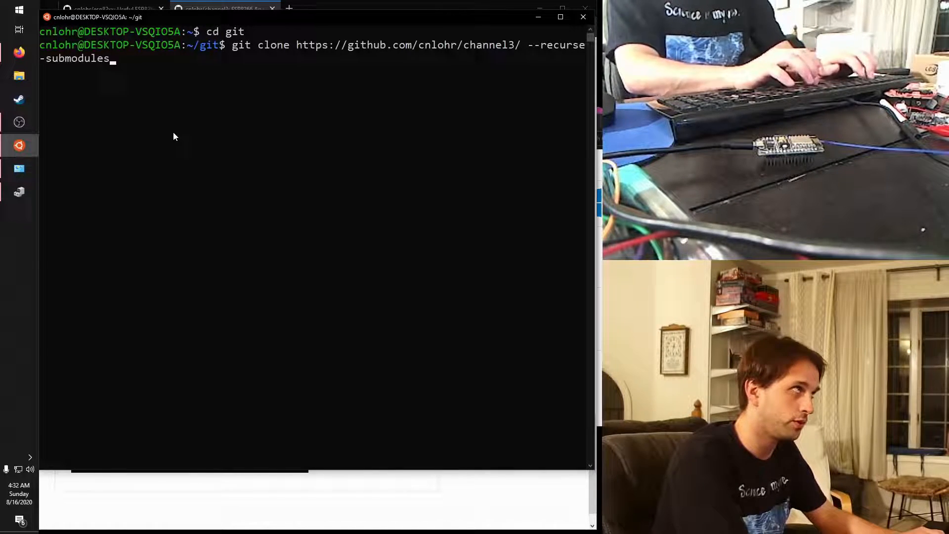
pyautogui.press('Return')
pyautogui.write('cd channel3/')
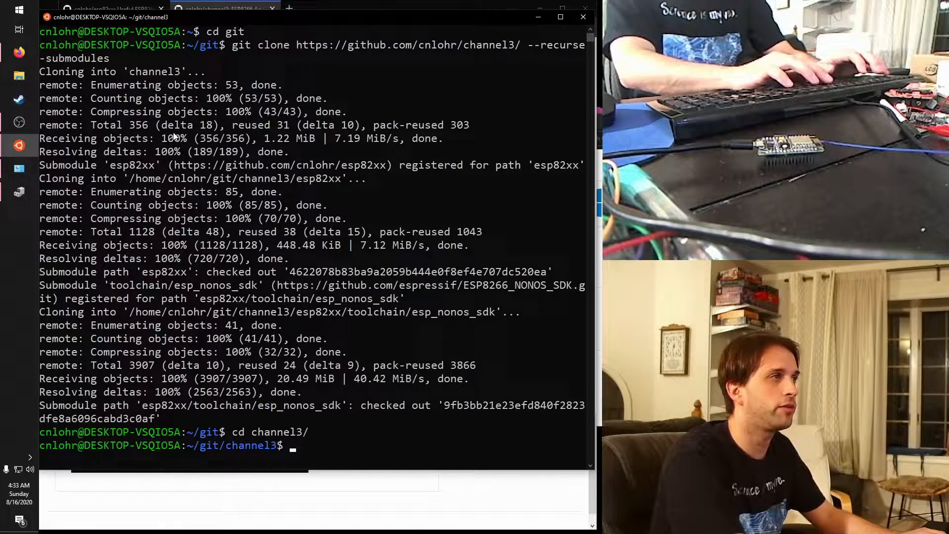
# Build channel3 with make all, producing image.elf-0x00000.bin and image.elf-0x10000.bin.
pyautogui.write('make al')
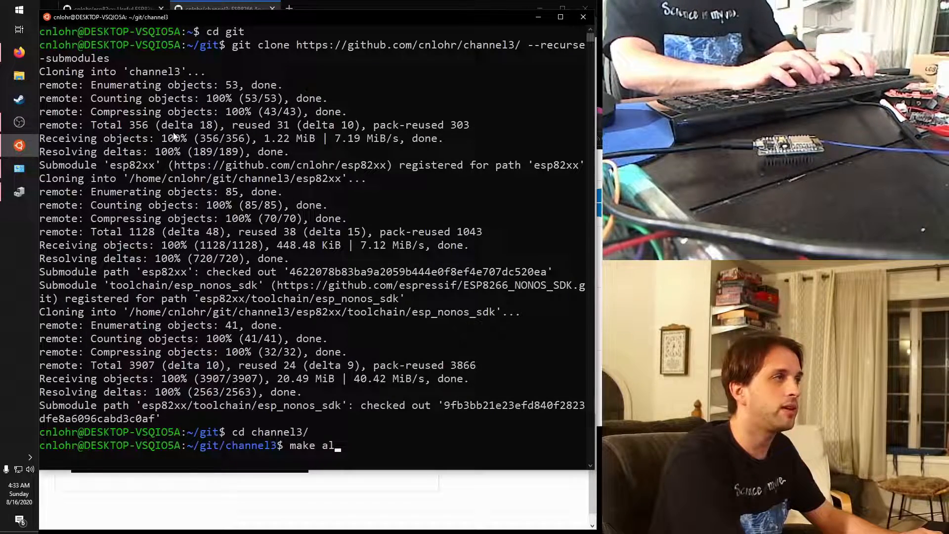
pyautogui.press('Return')
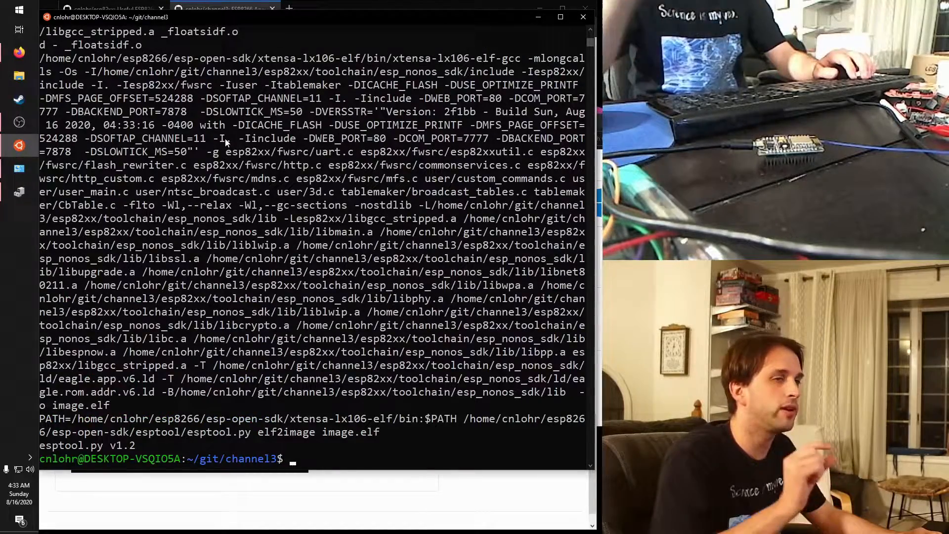
pyautogui.scroll(-3)
pyautogui.write('ls -l')
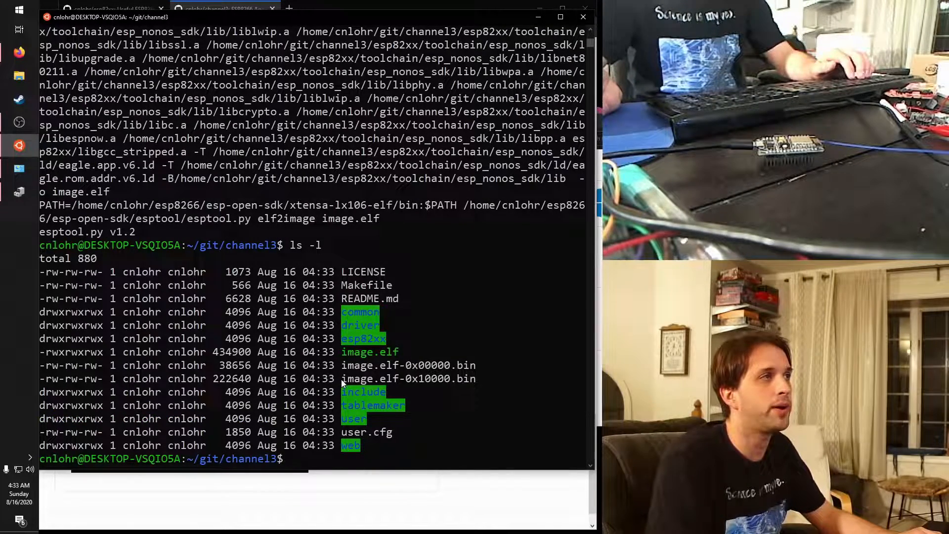
pyautogui.doubleClick(408, 378)
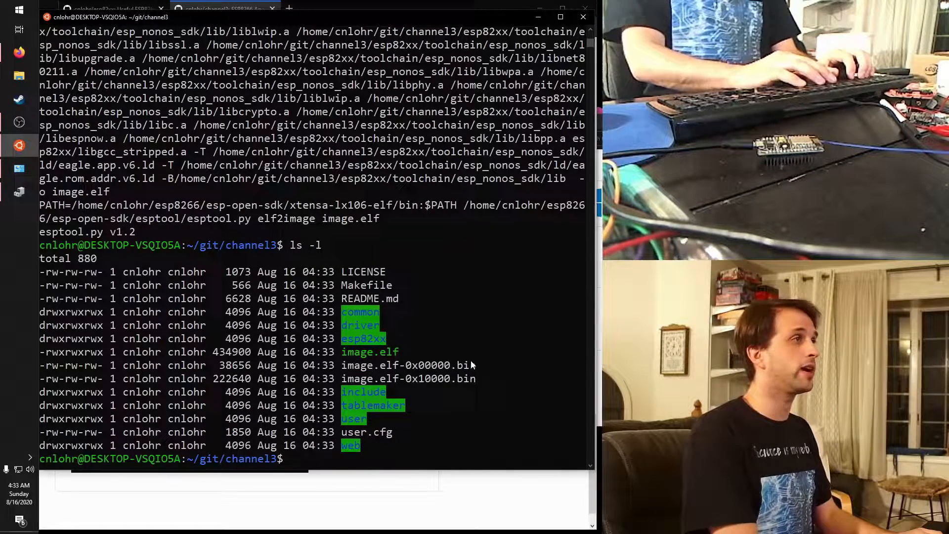
# Flash the channel3 firmware, rerunning as PORT=/dev/ttyS4 make burn after ttyUSB0 fails.
pyautogui.write('make burn')
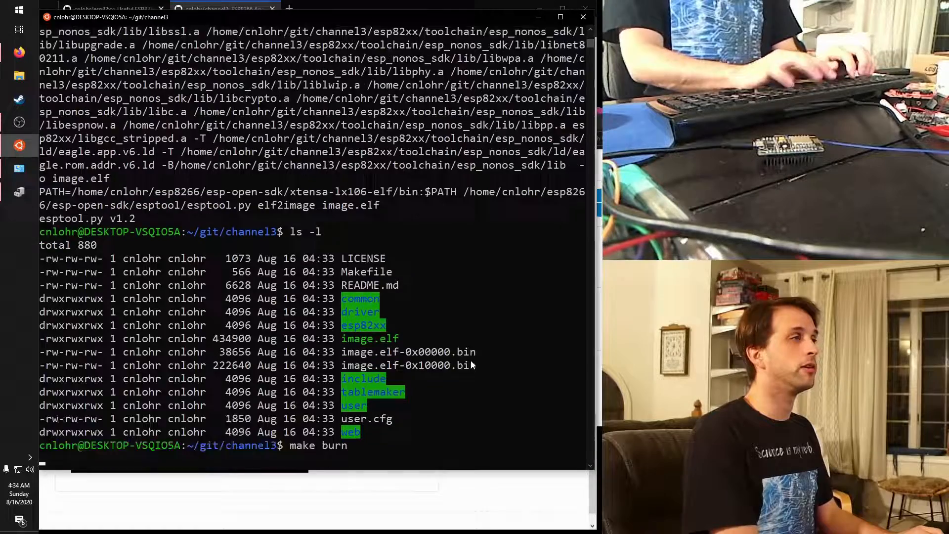
pyautogui.press('Return')
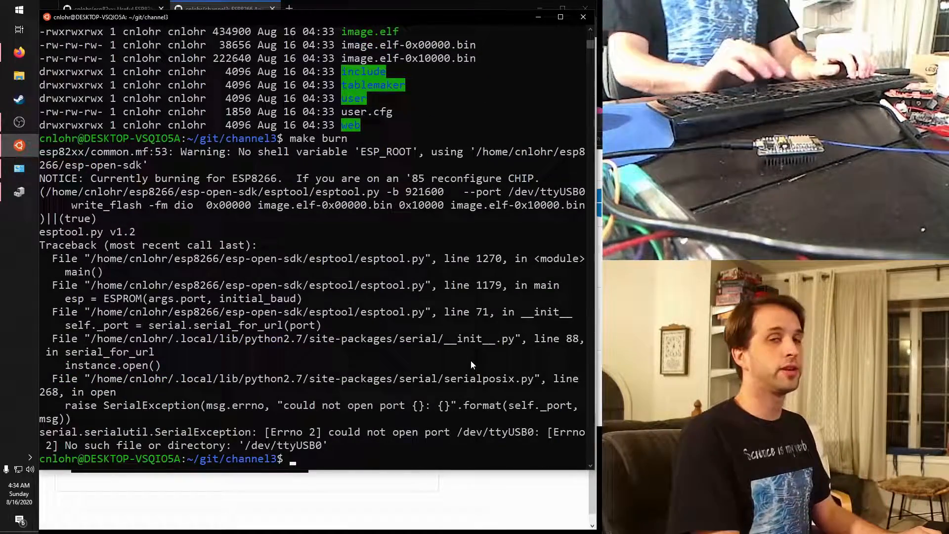
pyautogui.write('make burn')
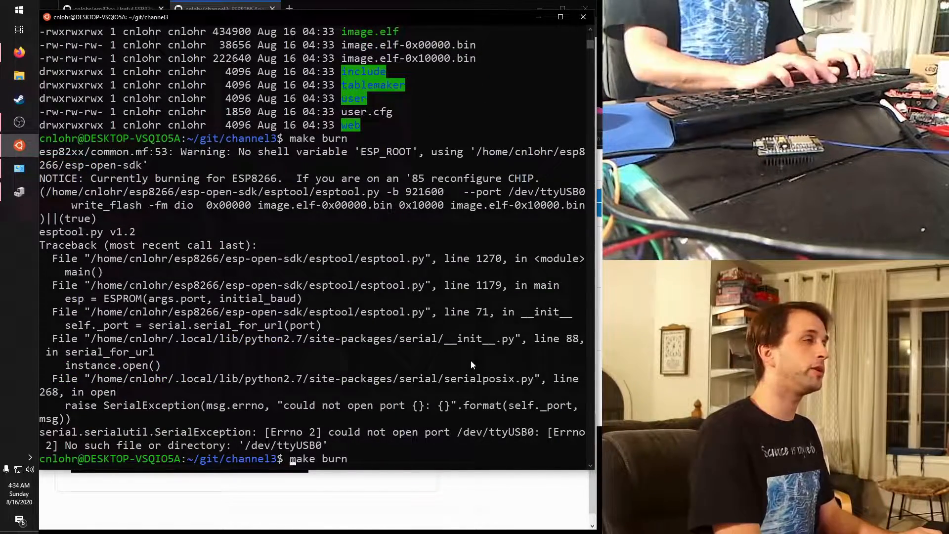
pyautogui.write('PORT=/dev/ttyS4')
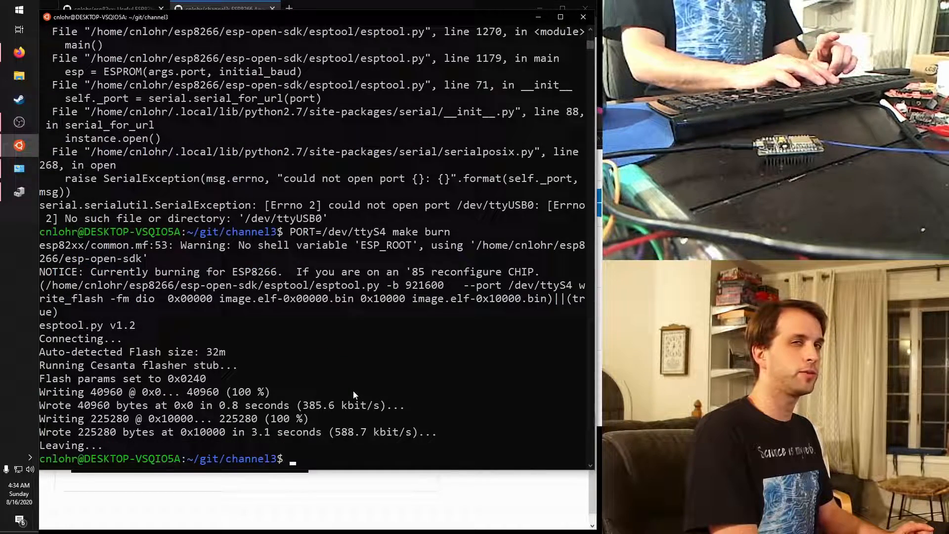
# Bring up user.cfg in nano to review the port setting.
pyautogui.write('n')
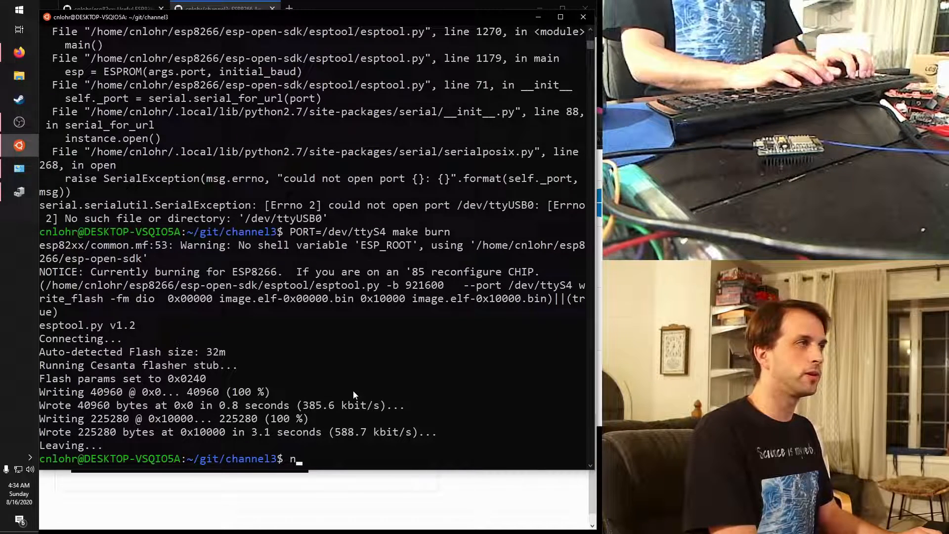
pyautogui.write('ano use')
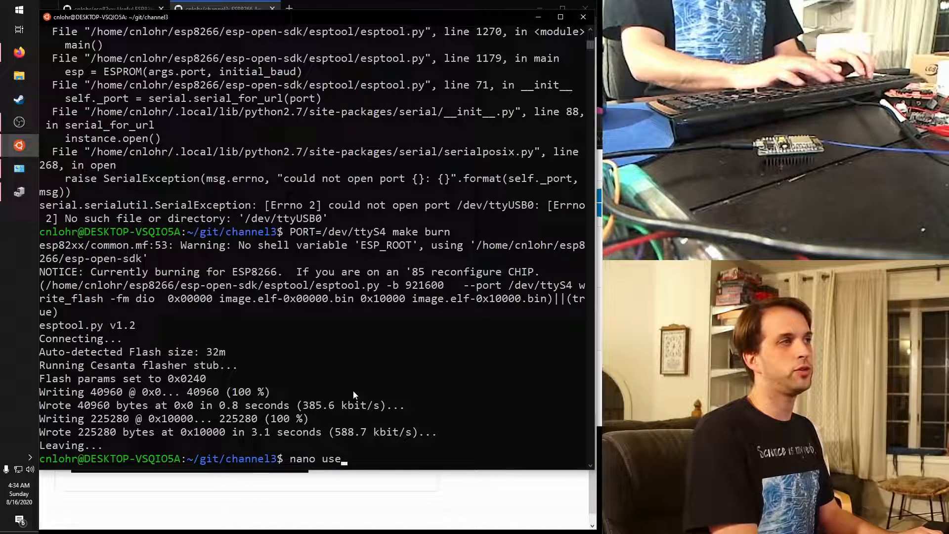
pyautogui.press('Return')
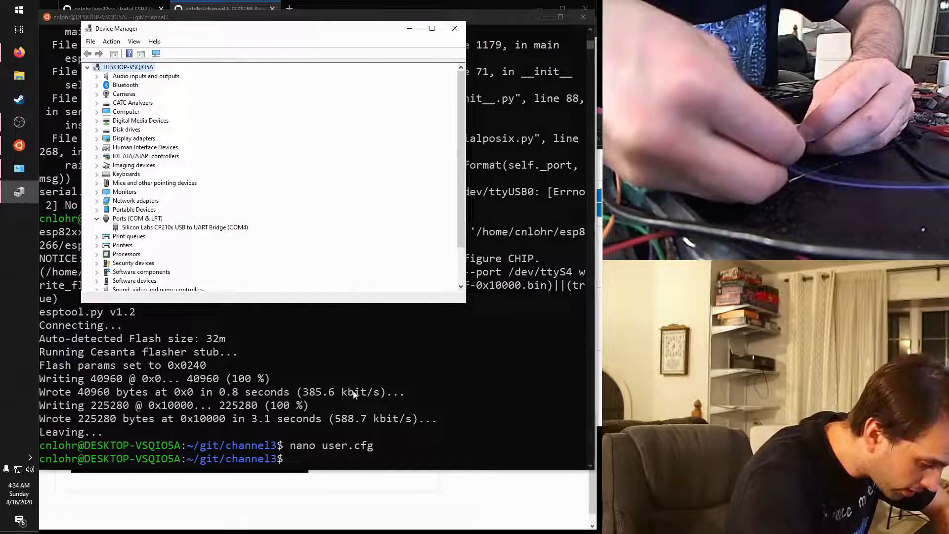
pyautogui.moveTo(325, 430)
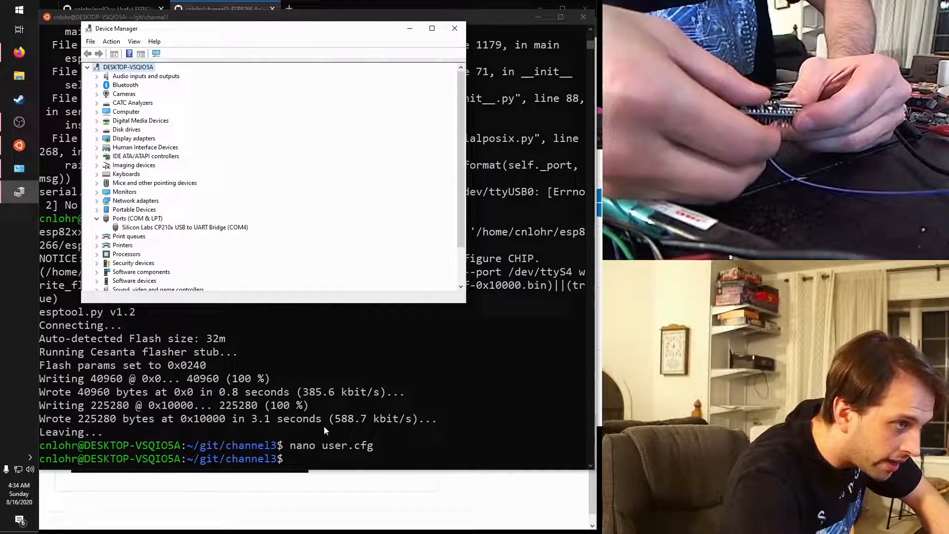
# Refresh Device Manager to confirm the CP210x bridge reappears on COM4.
pyautogui.click(87, 66)
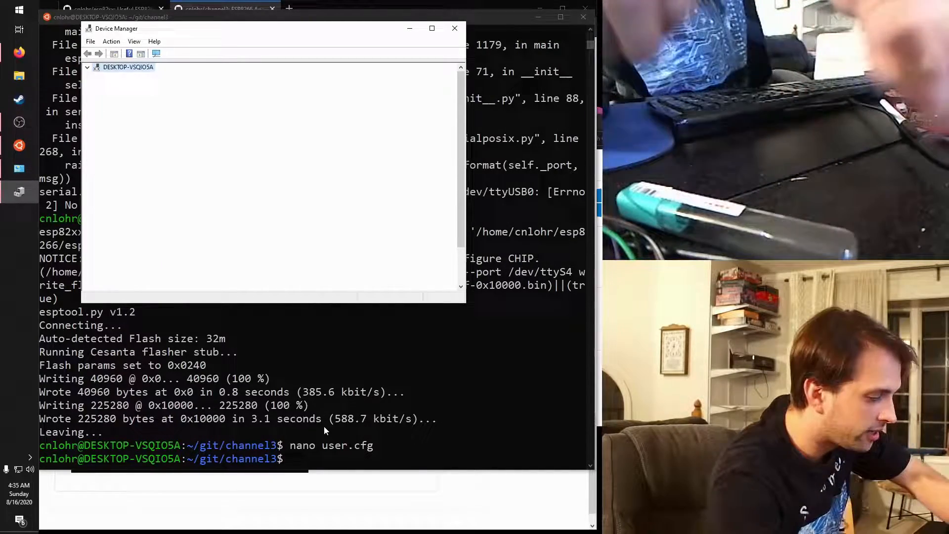
pyautogui.click(87, 66)
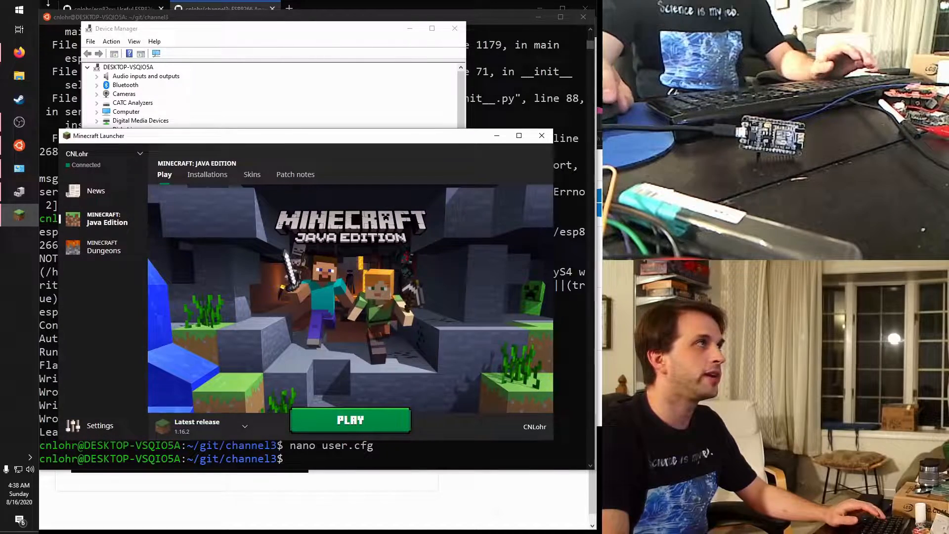
# Create a new launcher installation using release 1.11.
pyautogui.click(453, 28)
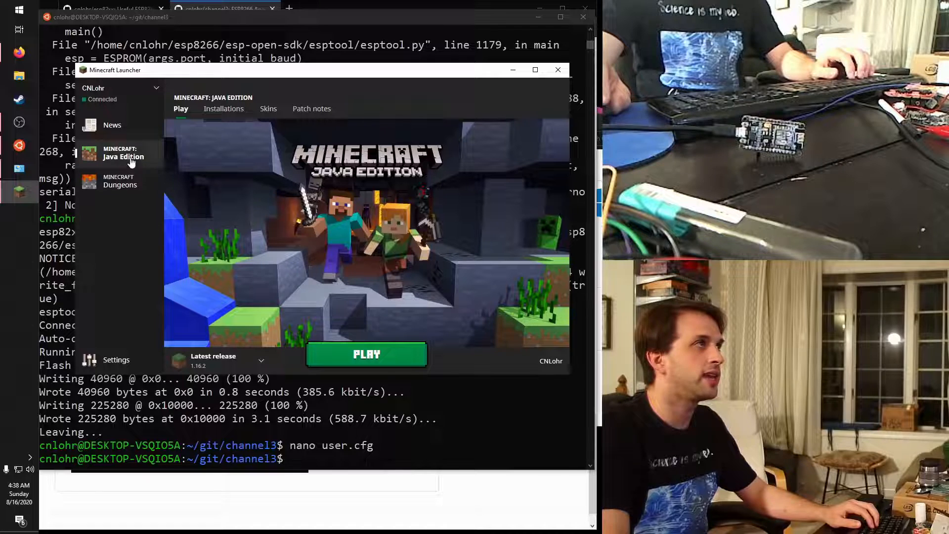
pyautogui.click(223, 108)
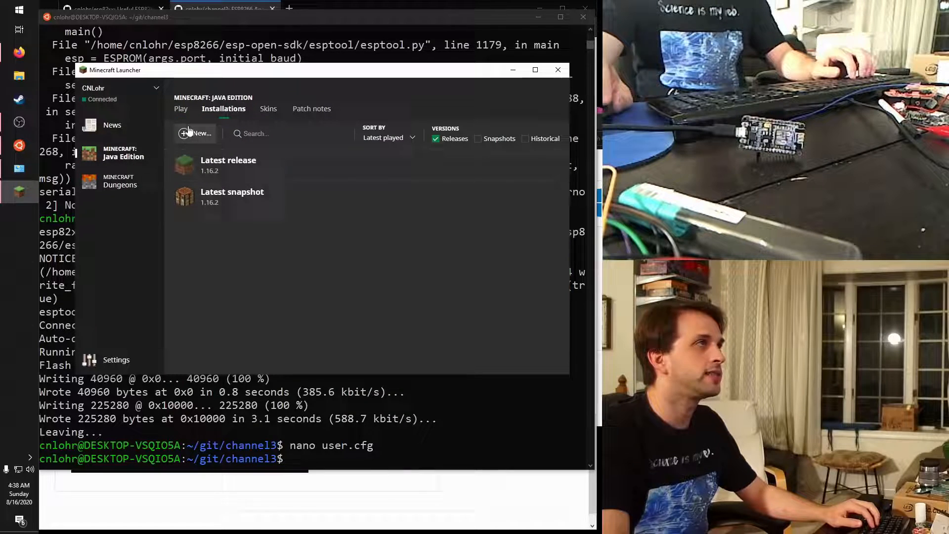
pyautogui.click(196, 134)
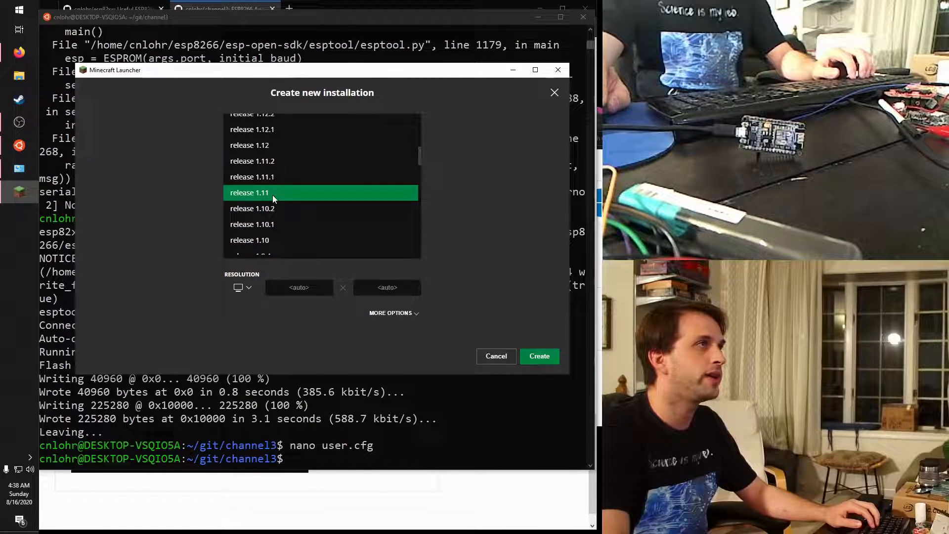
pyautogui.click(249, 192)
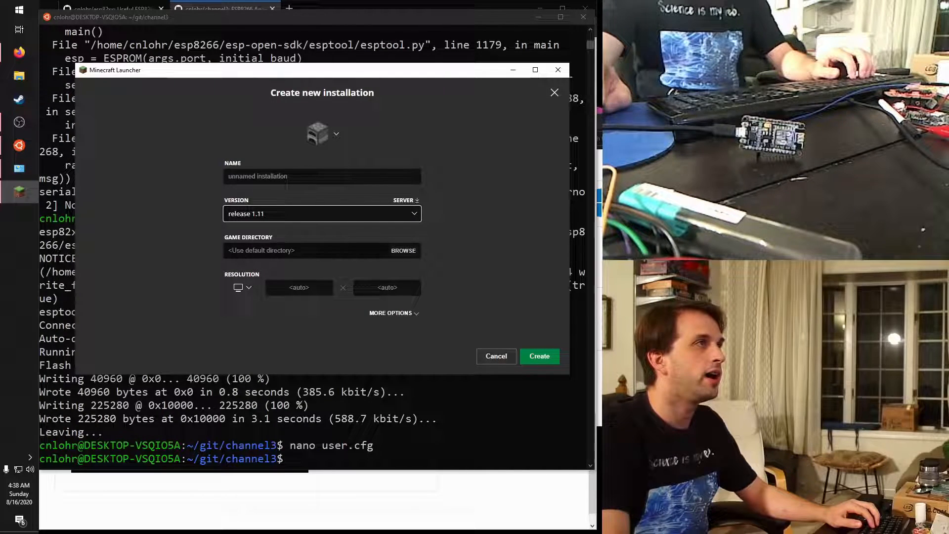
pyautogui.click(321, 176)
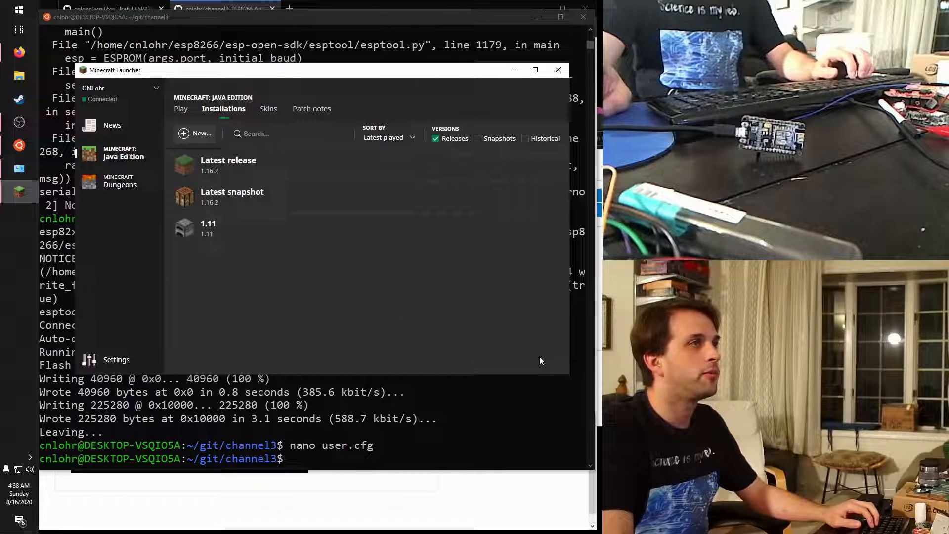
# Save the 1.11 installation settings and start its Play download.
pyautogui.click(208, 228)
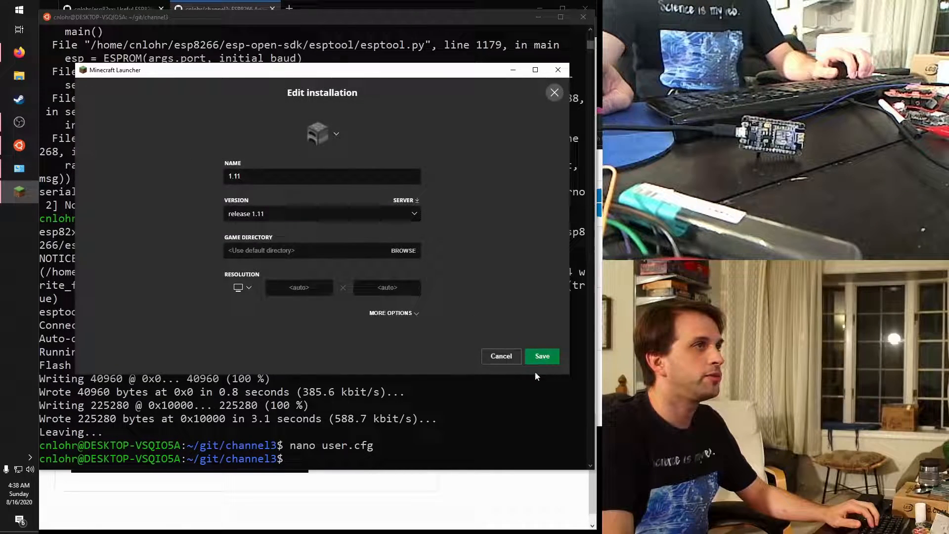
pyautogui.click(541, 356)
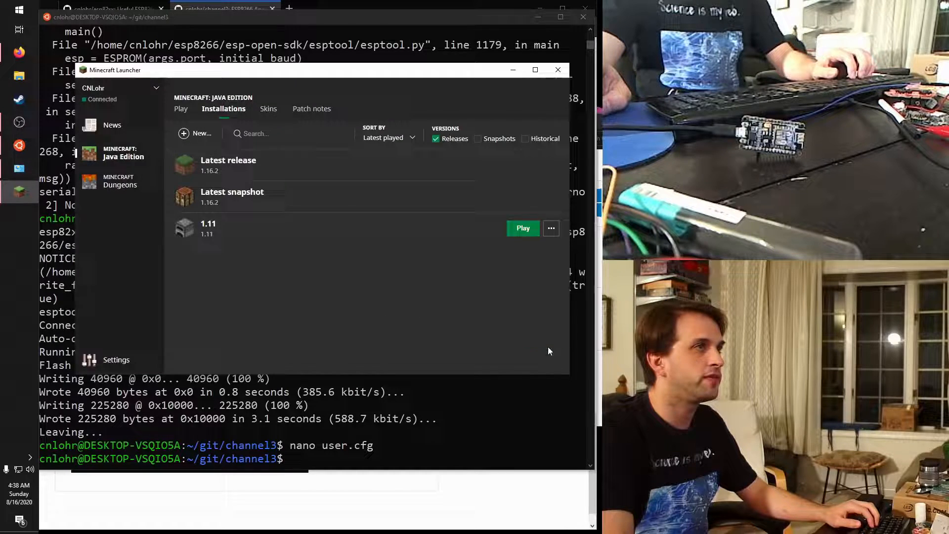
pyautogui.click(522, 228)
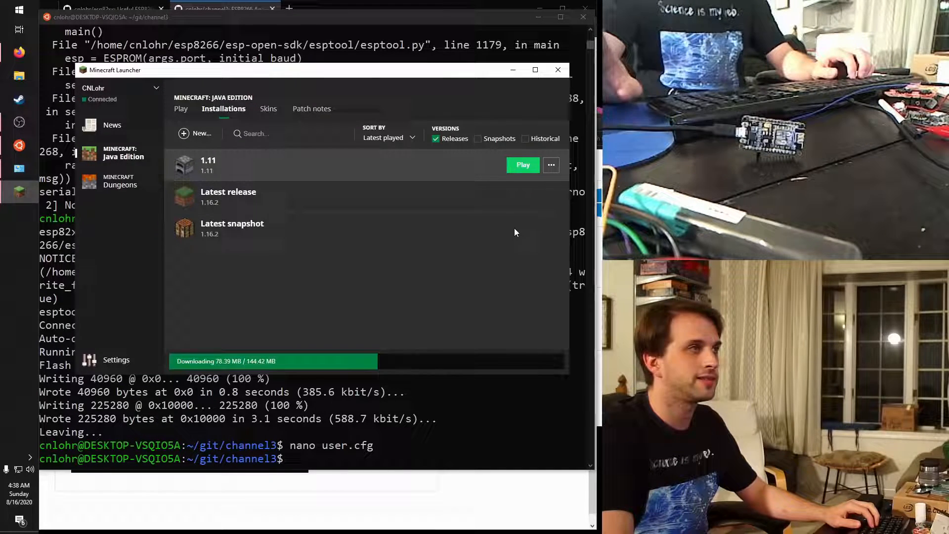
pyautogui.moveTo(315, 69); pyautogui.dragTo(315, 129)
pyautogui.write('git')
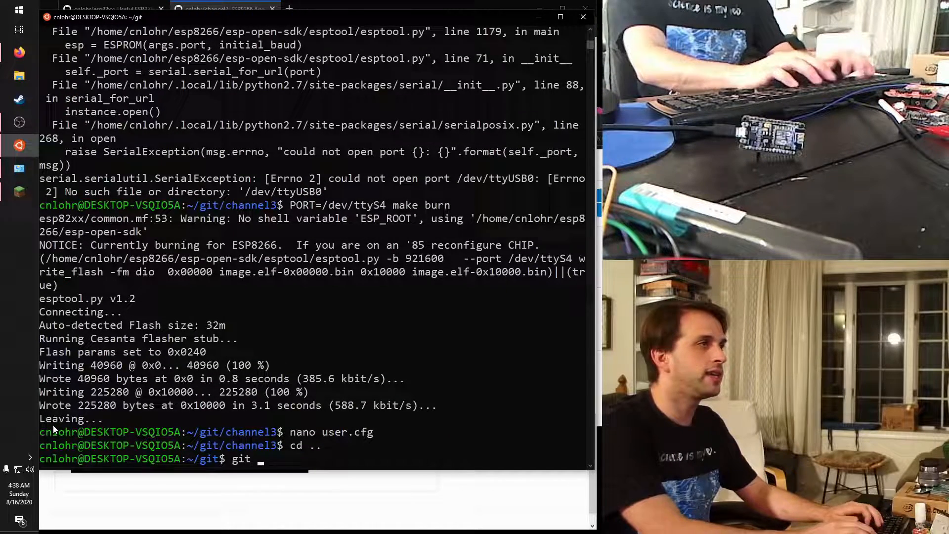
pyautogui.write('clone https://giot')
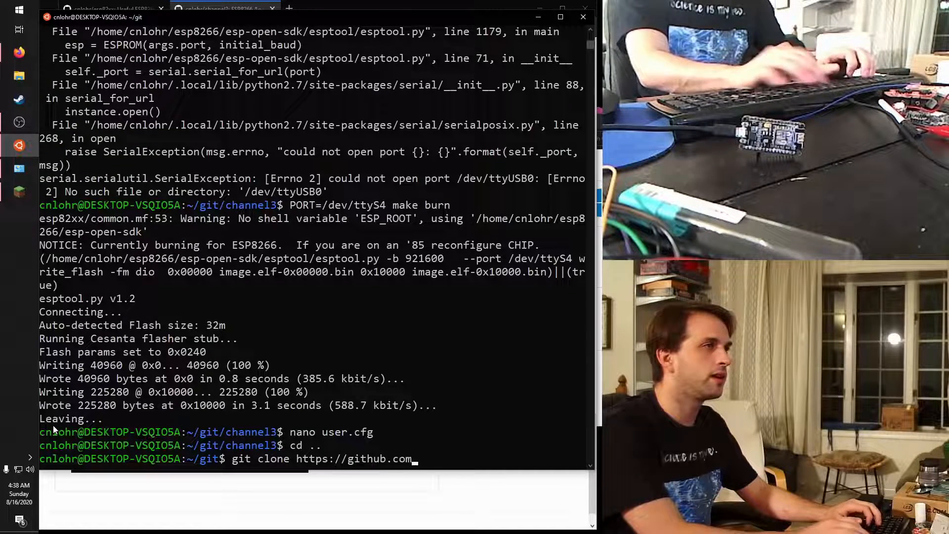
pyautogui.write('/cnlohr/avrcraft')
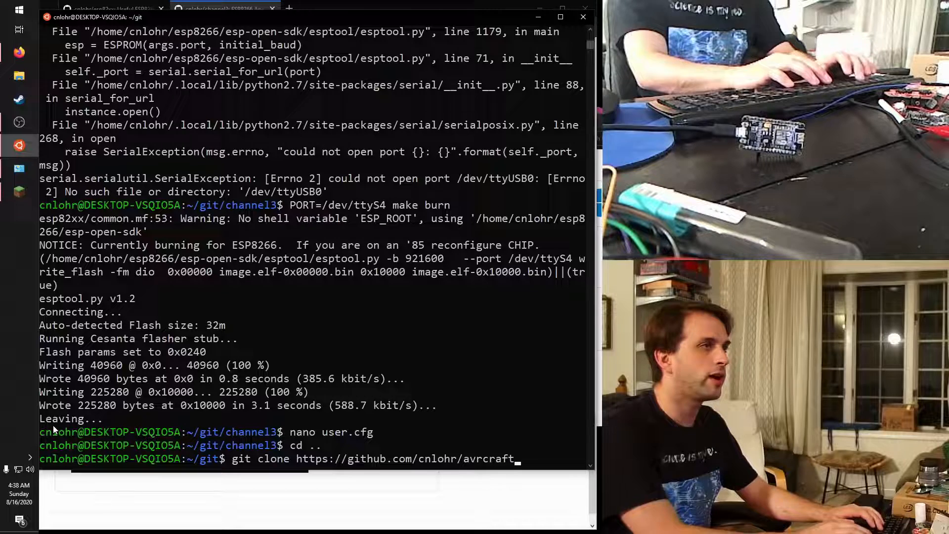
pyautogui.write('-recurse-submodules')
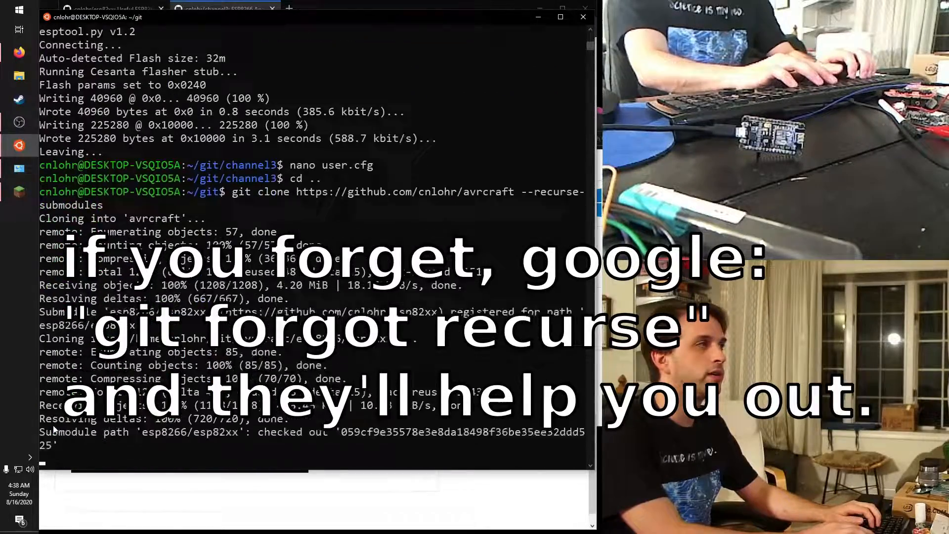
pyautogui.scroll(-3)
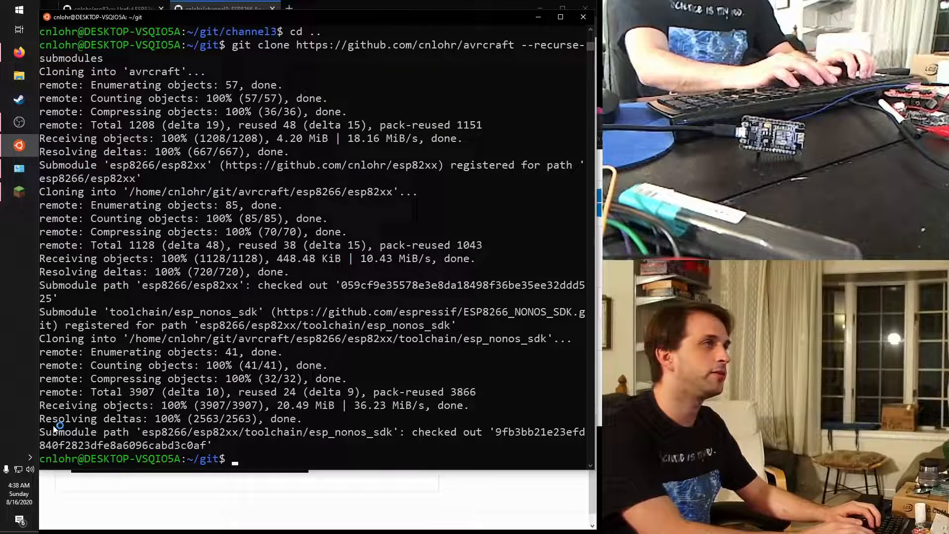
pyautogui.write('cd')
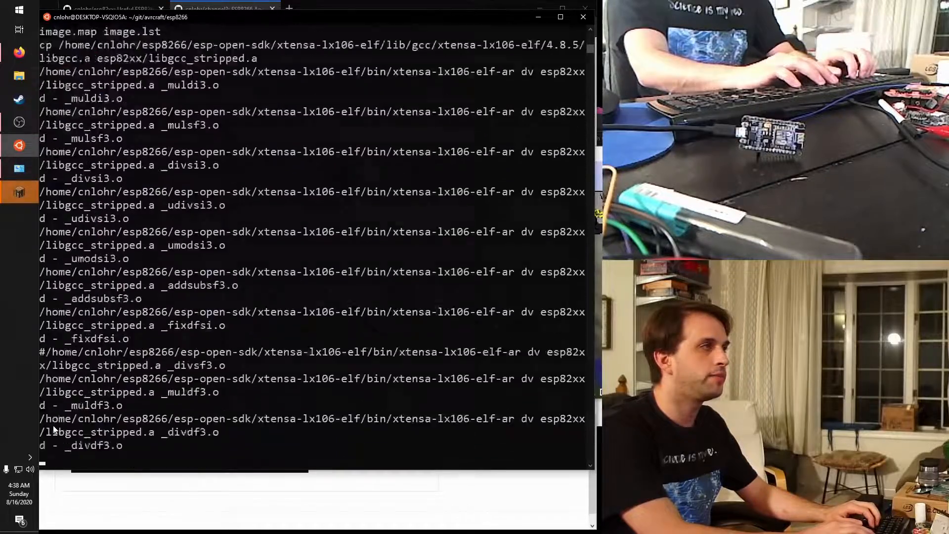
# Enter the esp82xx submodule and check out its master branch.
pyautogui.scroll(-3)
pyautogui.write('PORT')
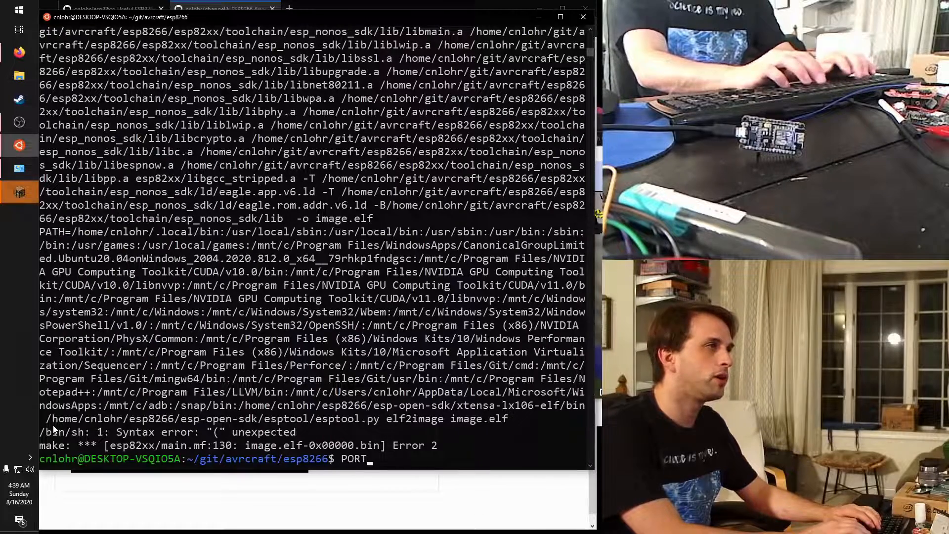
pyautogui.press('ctrl+c')
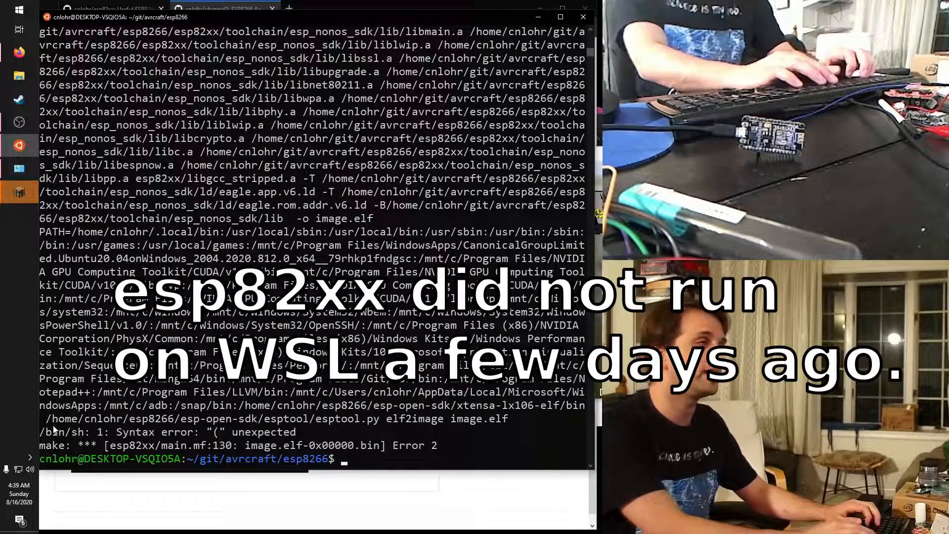
pyautogui.write('cd esp82xx/')
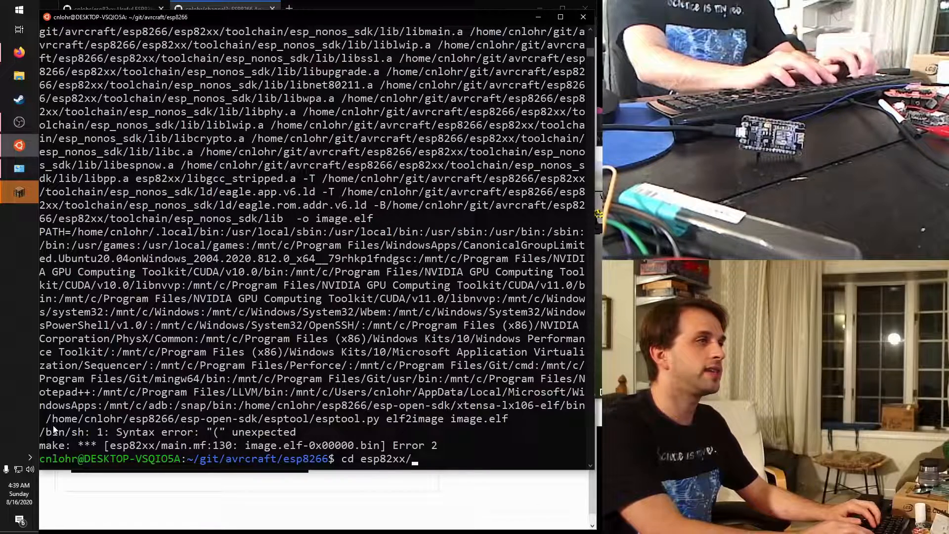
pyautogui.press('Return')
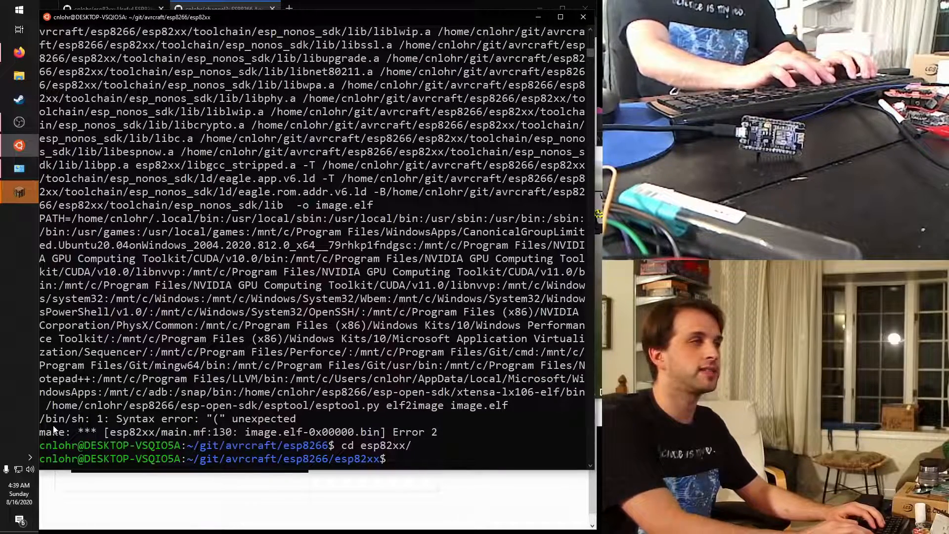
pyautogui.write('git checkout maste')
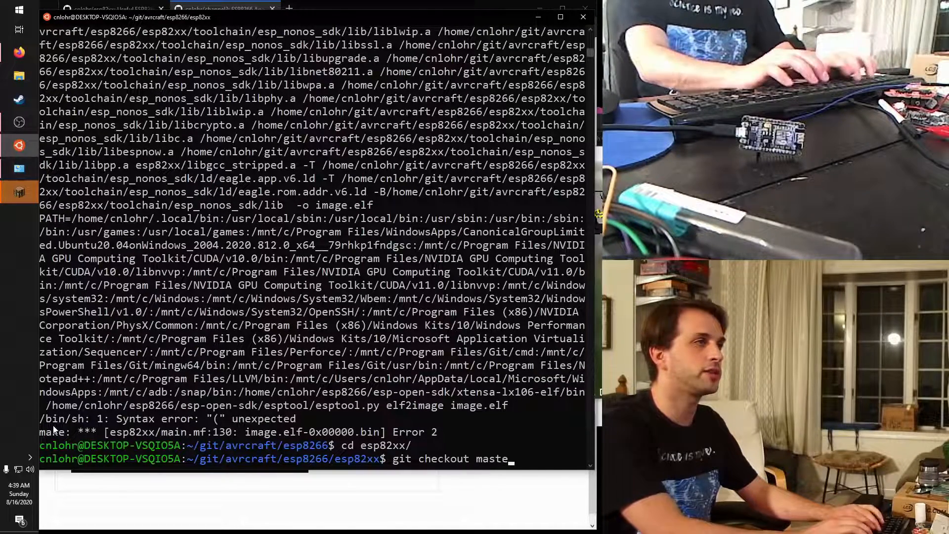
pyautogui.press('Return')
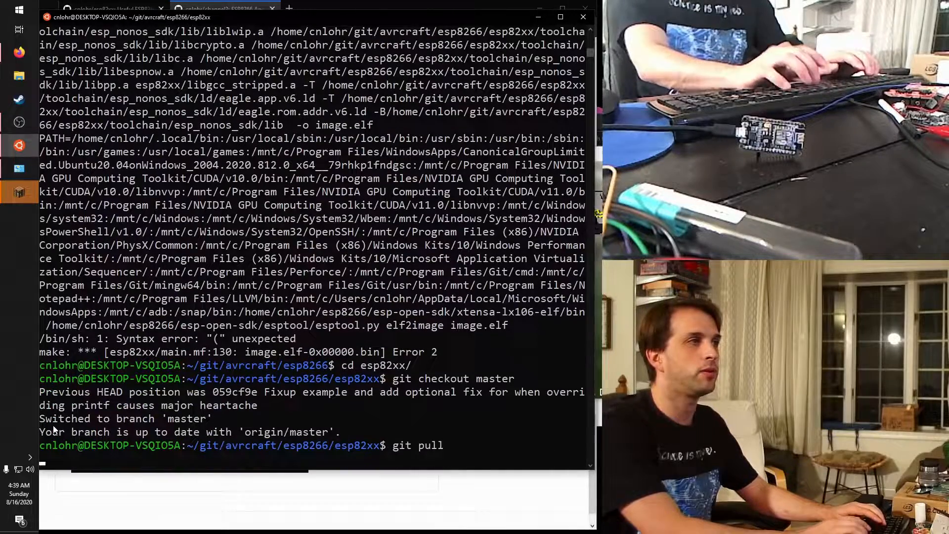
pyautogui.press('Return')
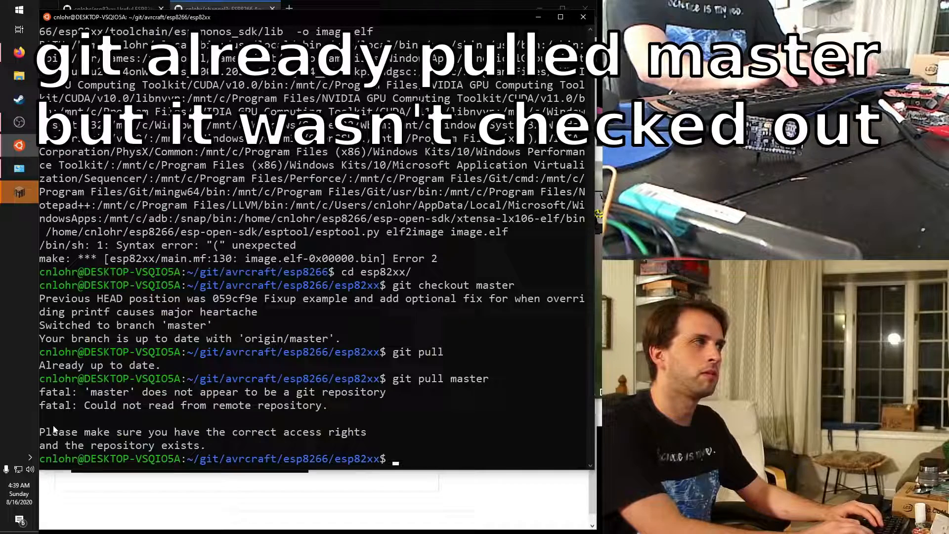
# Pull the latest esp82xx master and prepare to rebuild with make all.
pyautogui.write('git pull master')
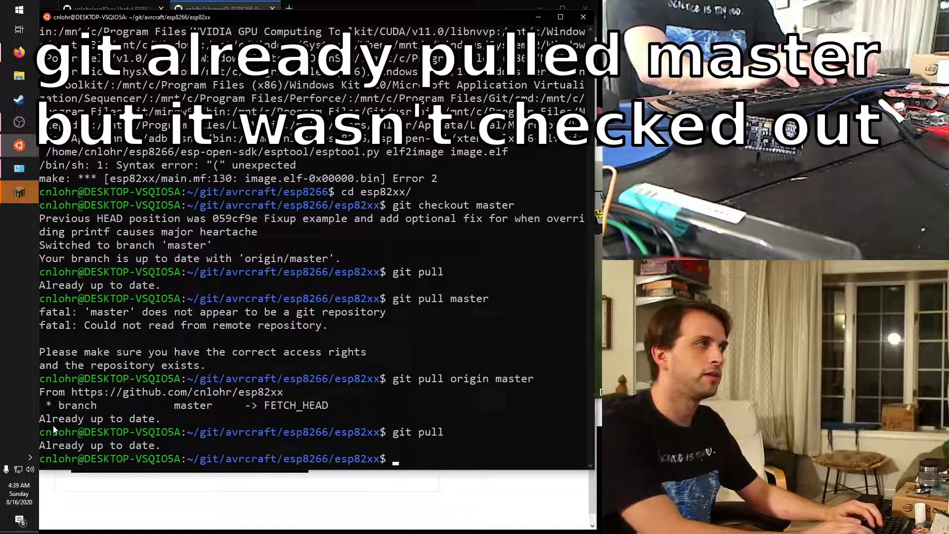
pyautogui.write('git checkout master')
pyautogui.write('cd ..')
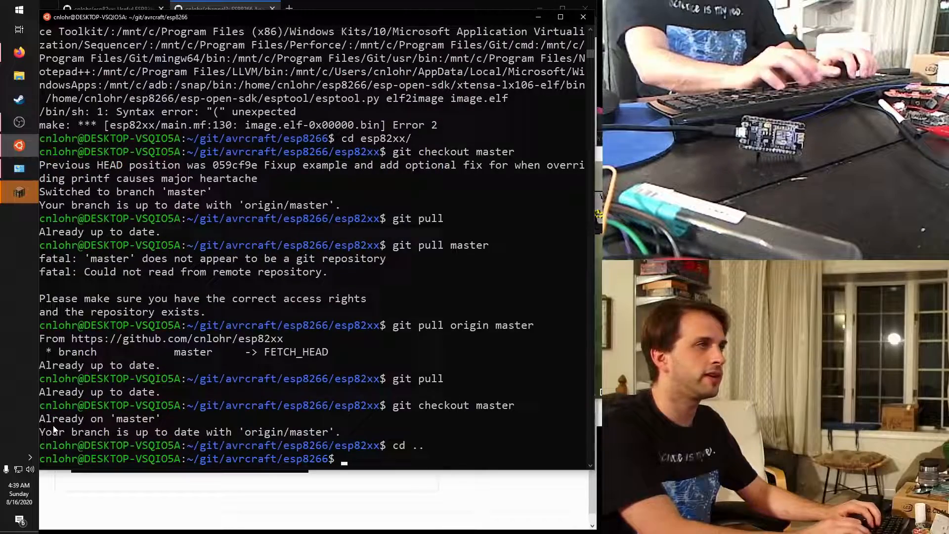
pyautogui.write('make al')
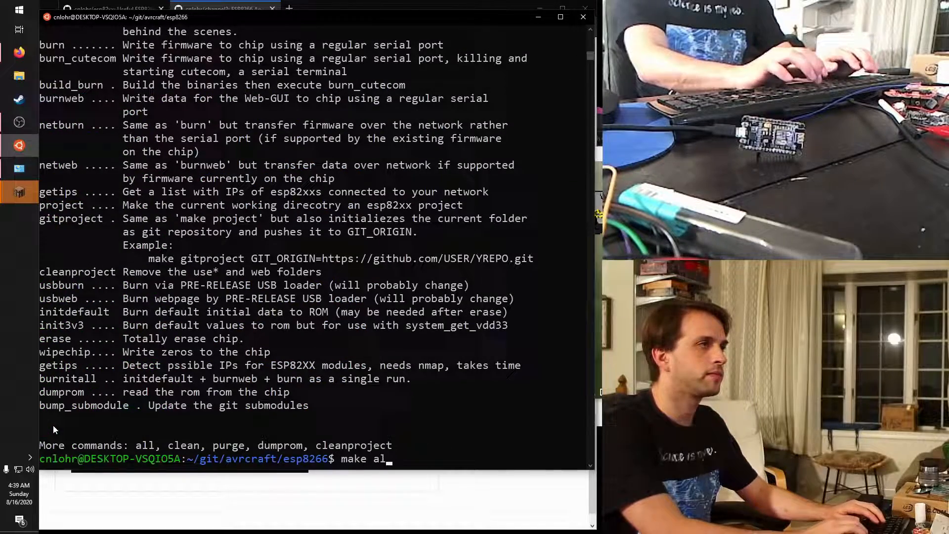
# Build the firmware with make all and attempt flashing with PORT=/dev/ttyS4 make burn.
pyautogui.press('Return')
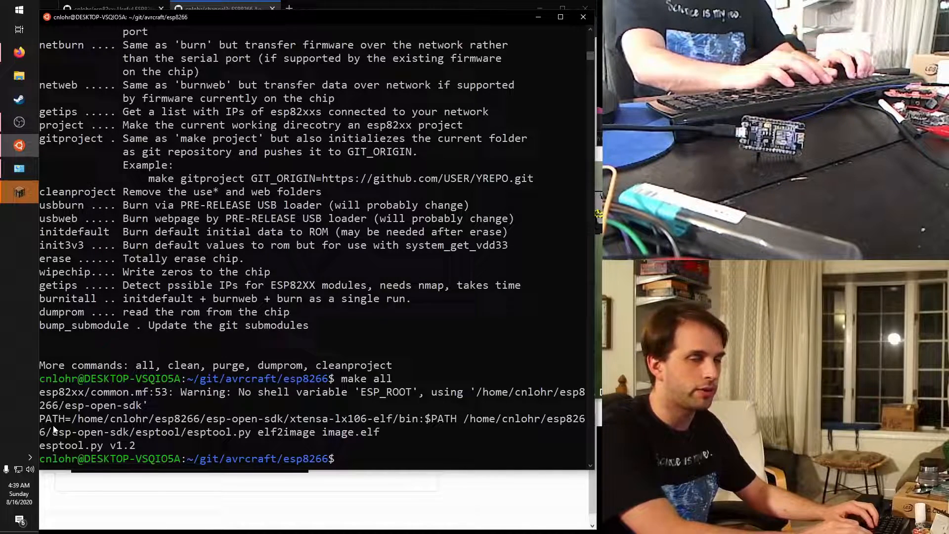
pyautogui.write('make')
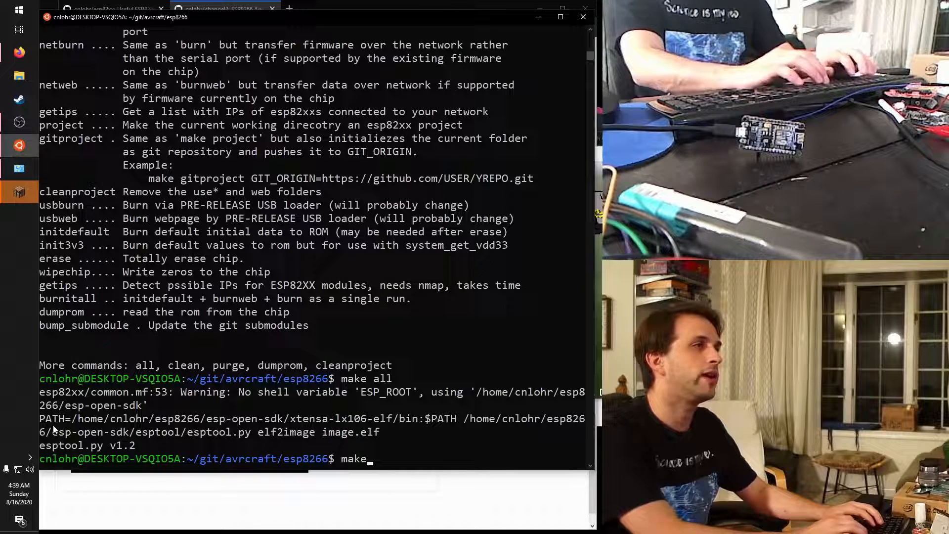
pyautogui.write('PORT=')
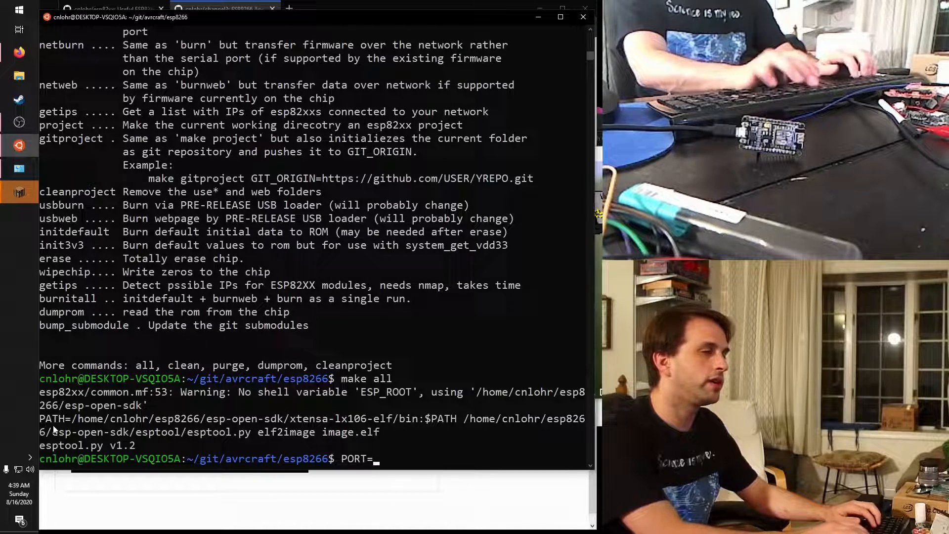
pyautogui.write('/dev/ttyS4')
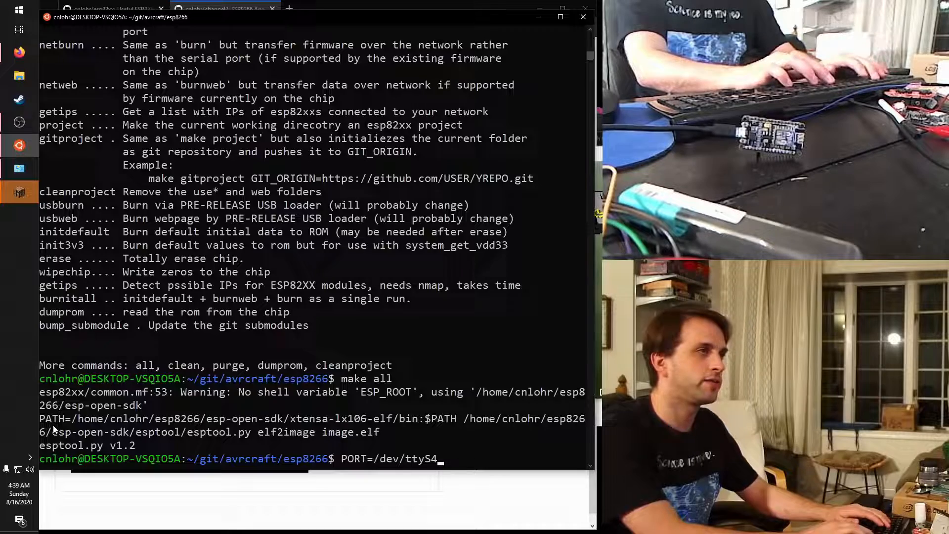
pyautogui.press('Return')
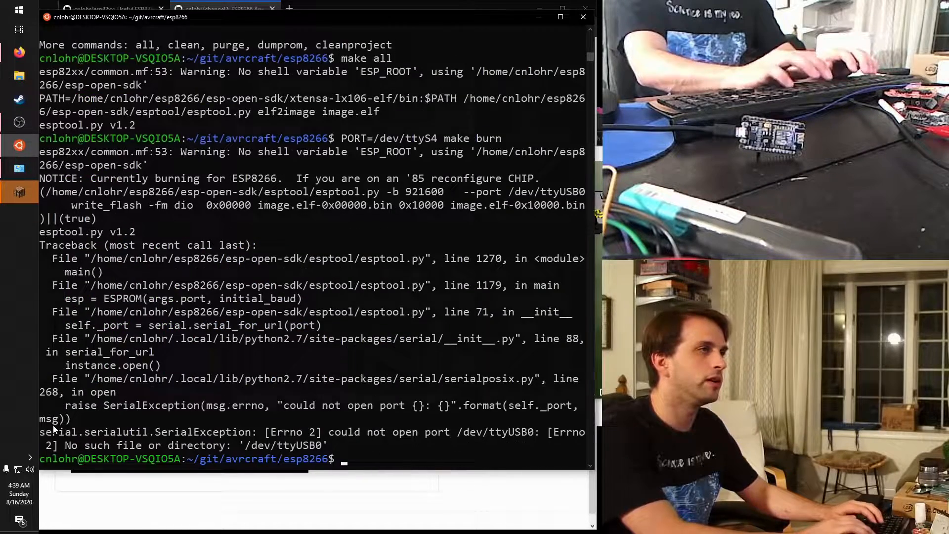
# Bring up user.cfg in nano after the burn fails opening /dev/ttyUSB0.
pyautogui.write('nano')
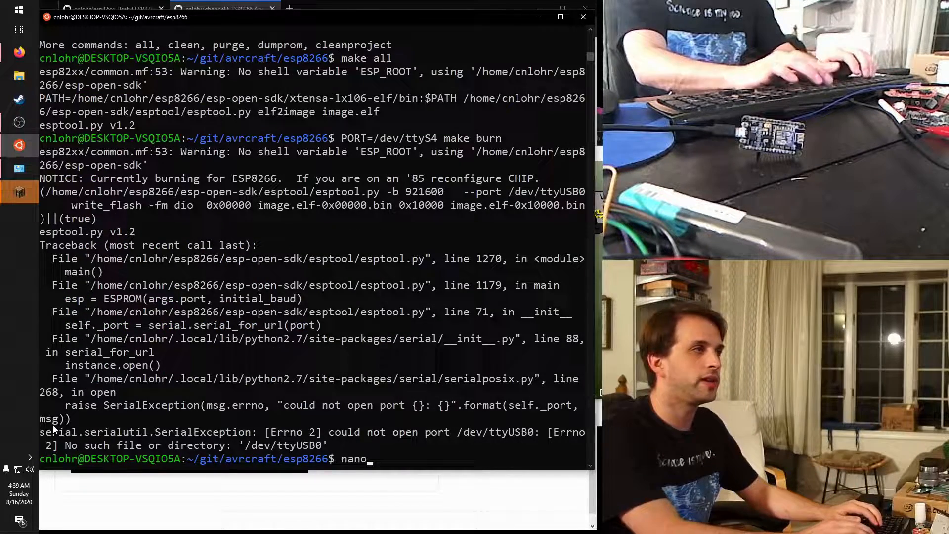
pyautogui.write('user.')
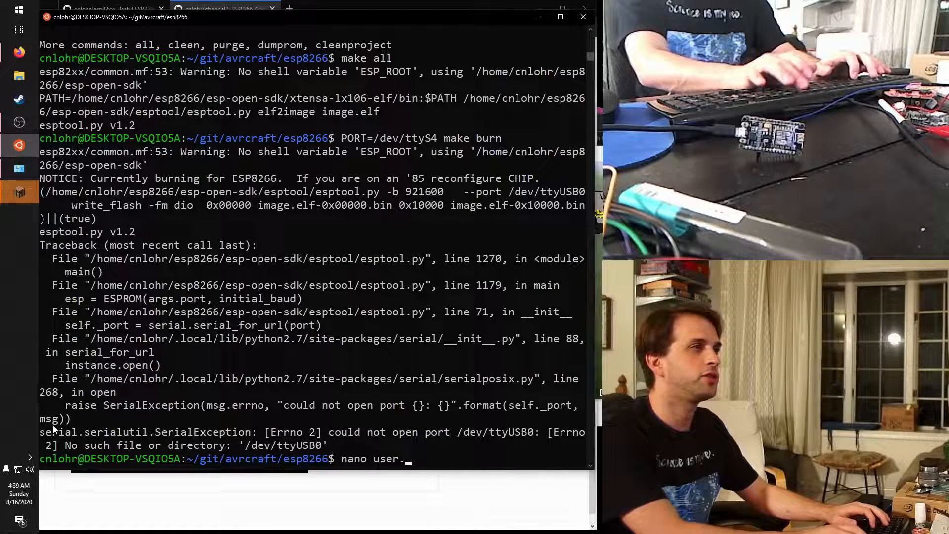
pyautogui.write('c')
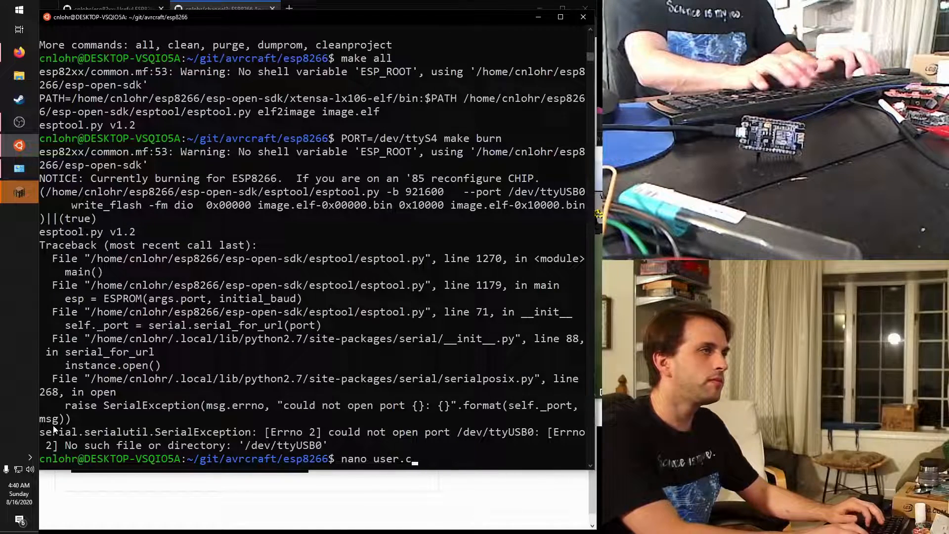
pyautogui.press('Return')
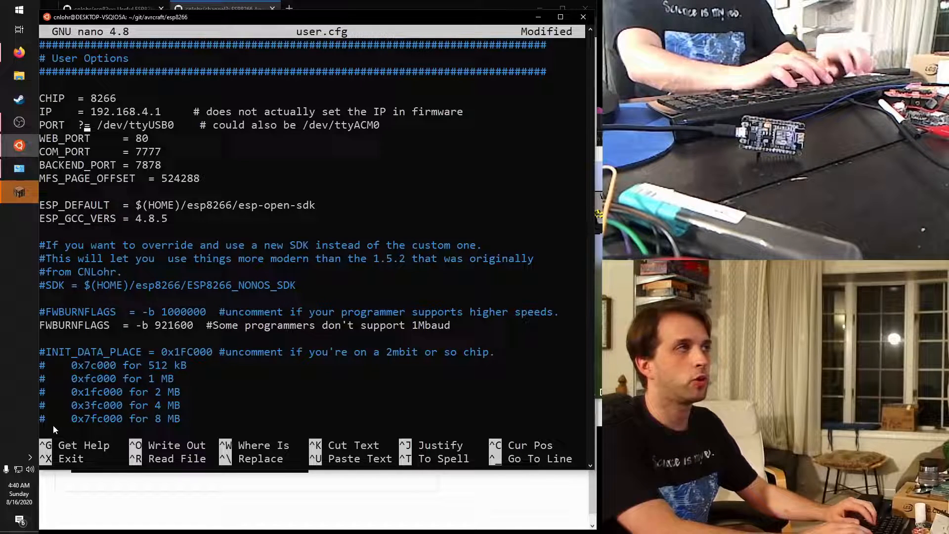
# Save user.cfg with PORT ?= /dev/ttyUSB0 and exit nano so flashing proceeds on /dev/ttyS4.
pyautogui.press('ctrl+o')
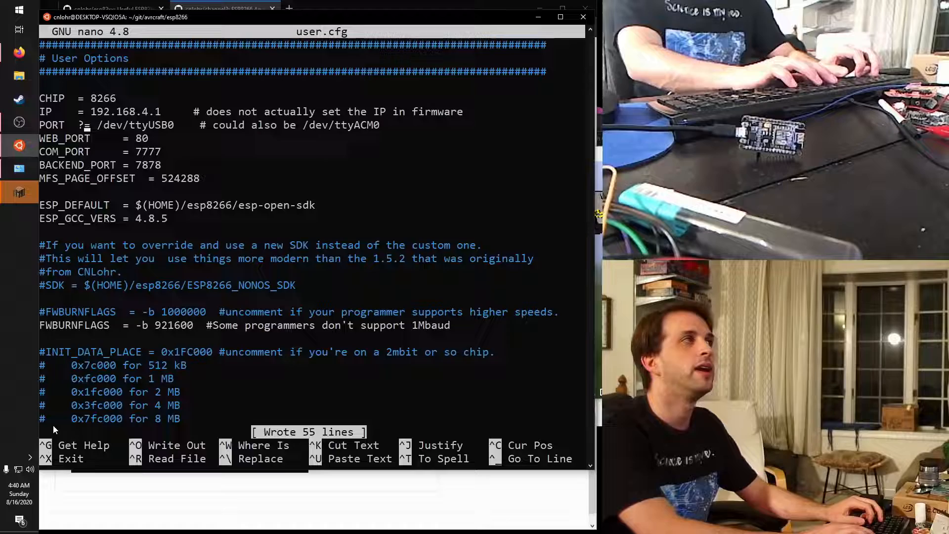
pyautogui.press('ctrl+x')
pyautogui.write('PORT=/dev/ttyS4 make burn')
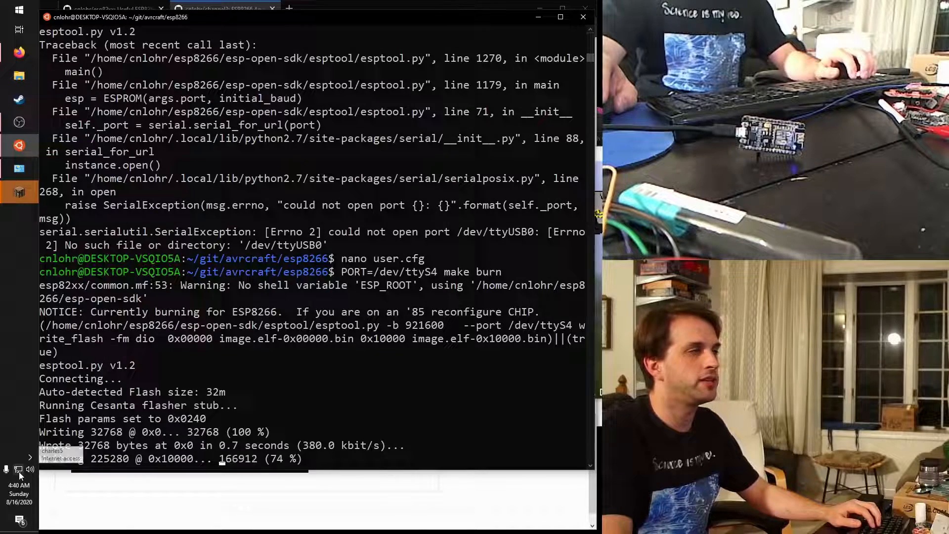
# Connect the PC to the open ESP_2CD4FA Wi-Fi network from the tray flyout.
pyautogui.click(18, 470)
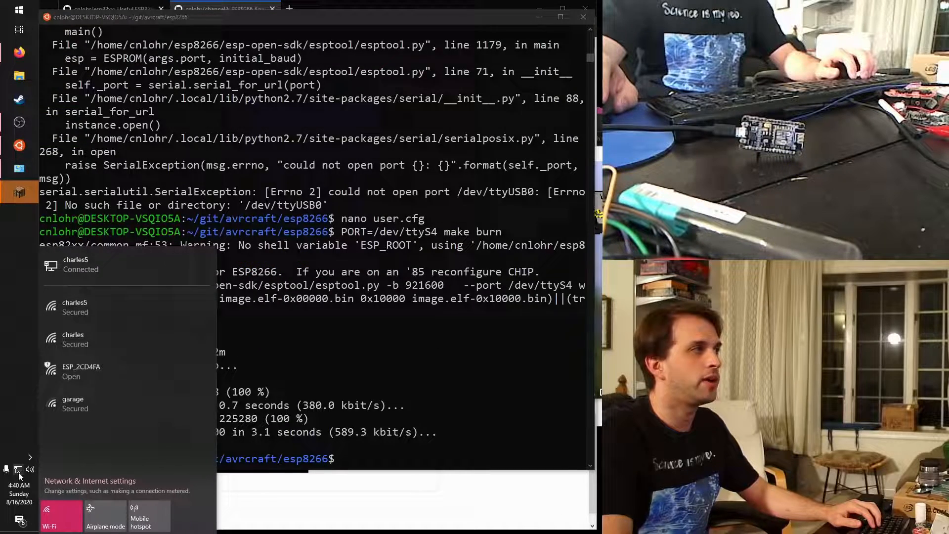
pyautogui.click(81, 371)
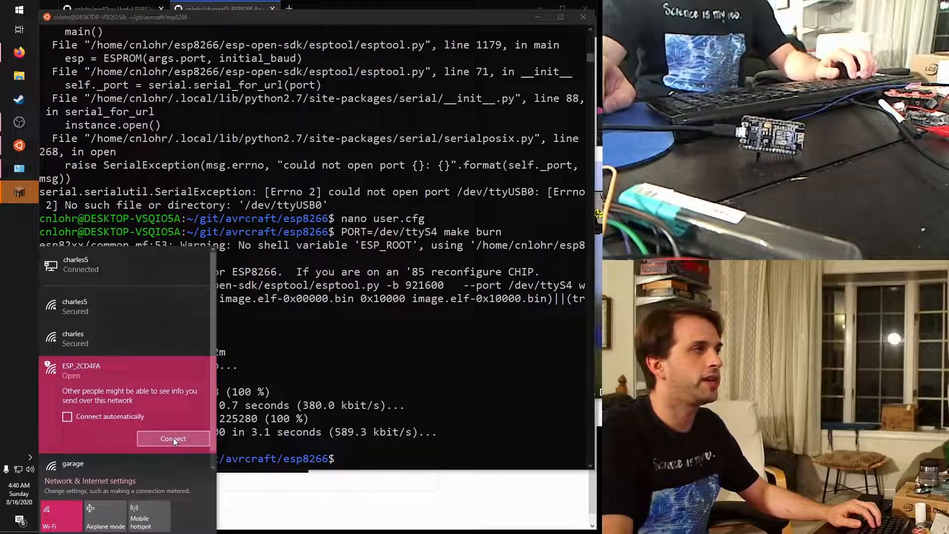
pyautogui.click(173, 438)
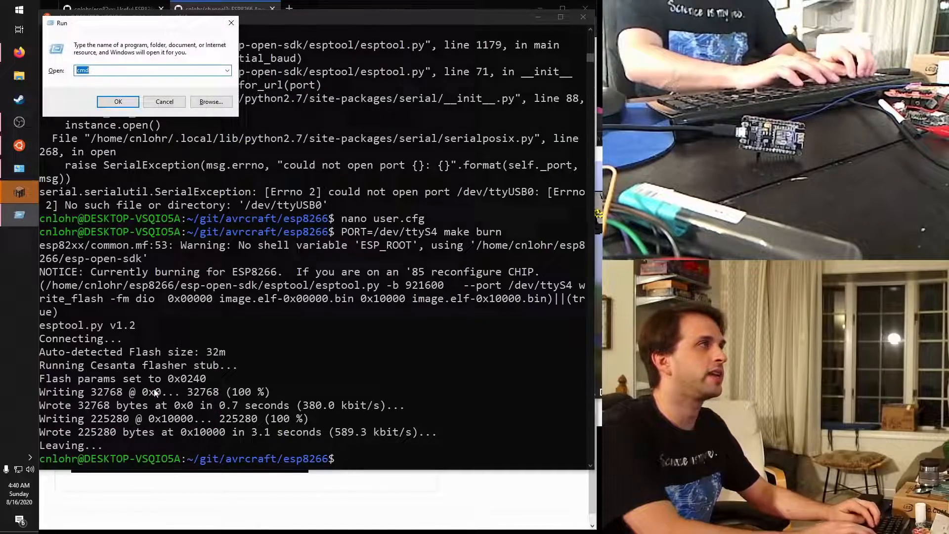
# Launch cnping 192.168.4.1 from the Run dialog to monitor pings to the ESP.
pyautogui.write('cnping 192.168.4')
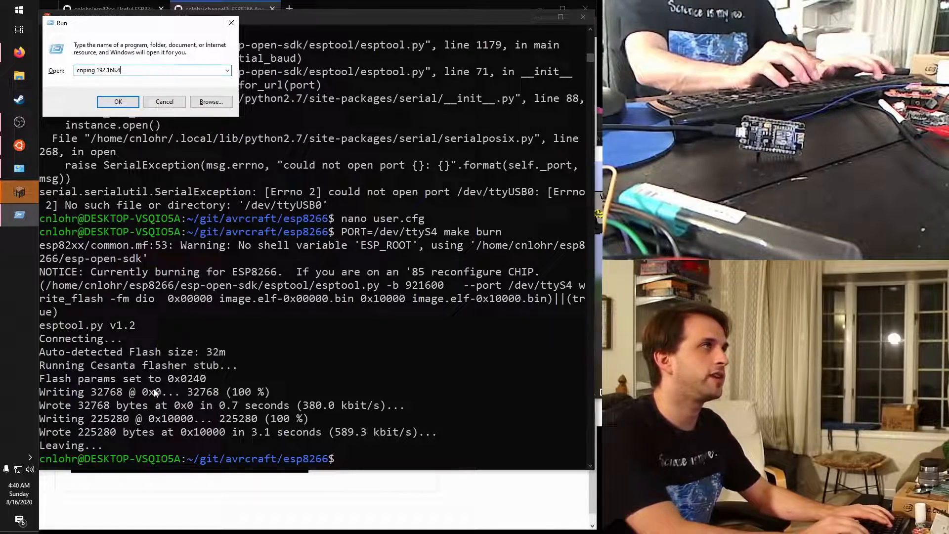
pyautogui.click(117, 101)
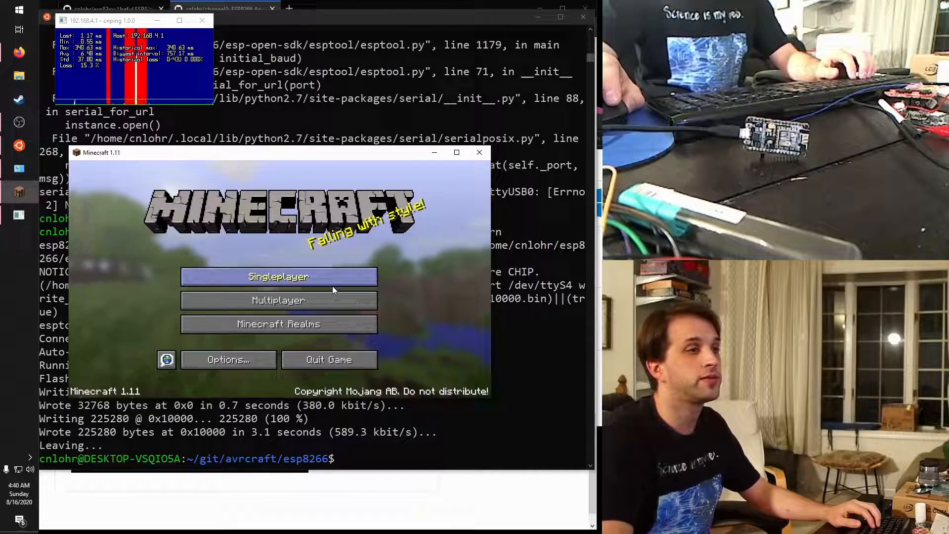
# Add a multiplayer server at the ESP's 192.168.4.1 address and join its world.
pyautogui.click(278, 301)
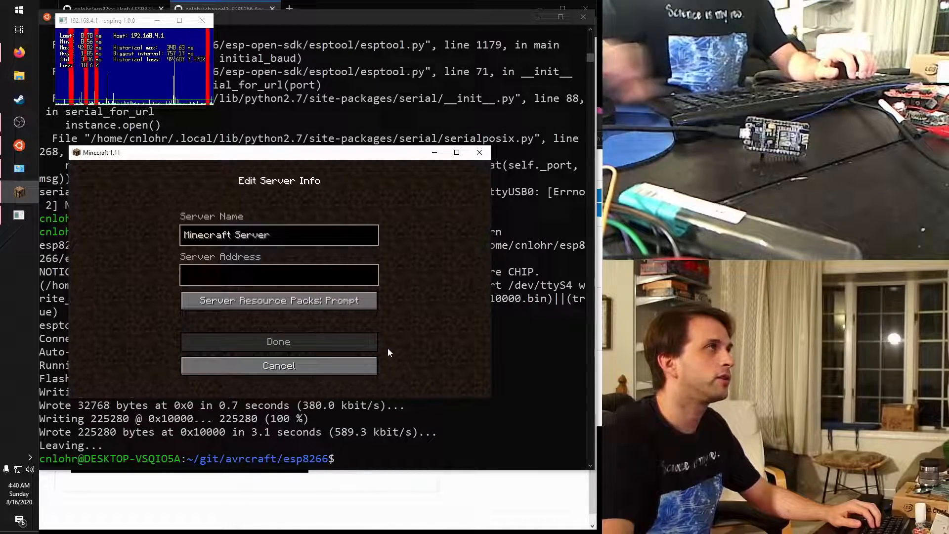
pyautogui.write('192.16')
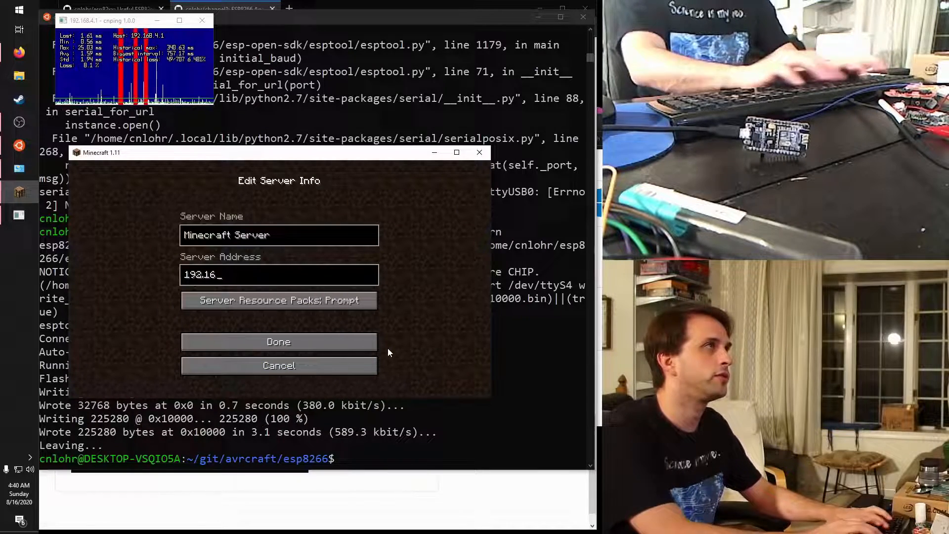
pyautogui.click(277, 340)
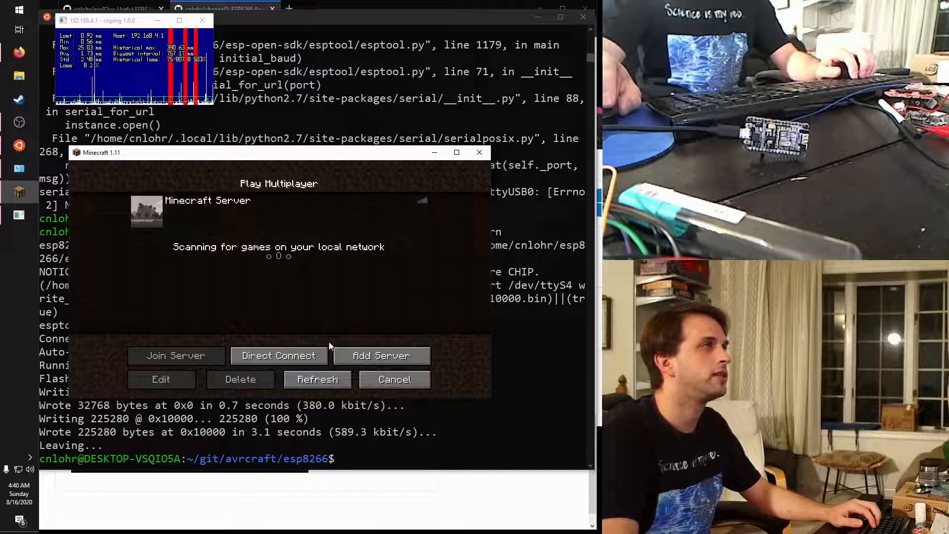
pyautogui.click(176, 355)
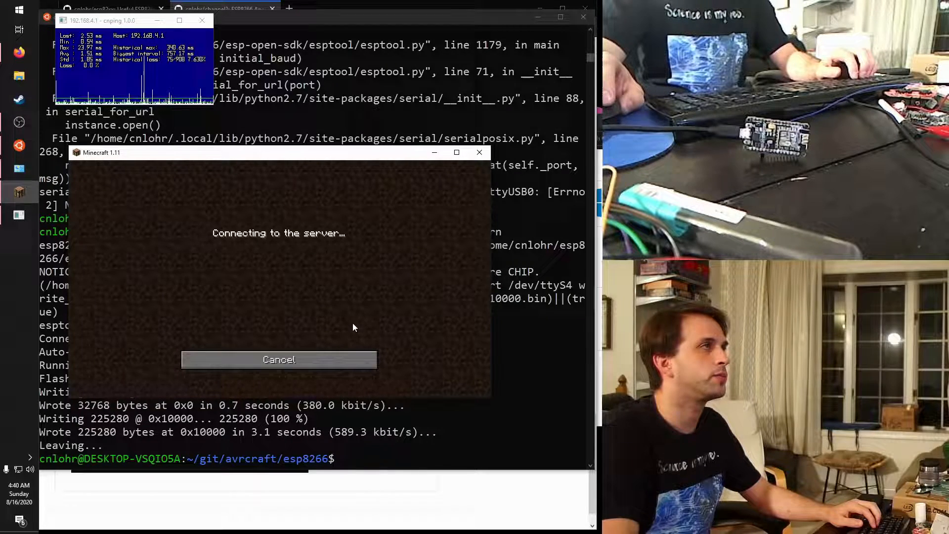
pyautogui.moveTo(380, 343)
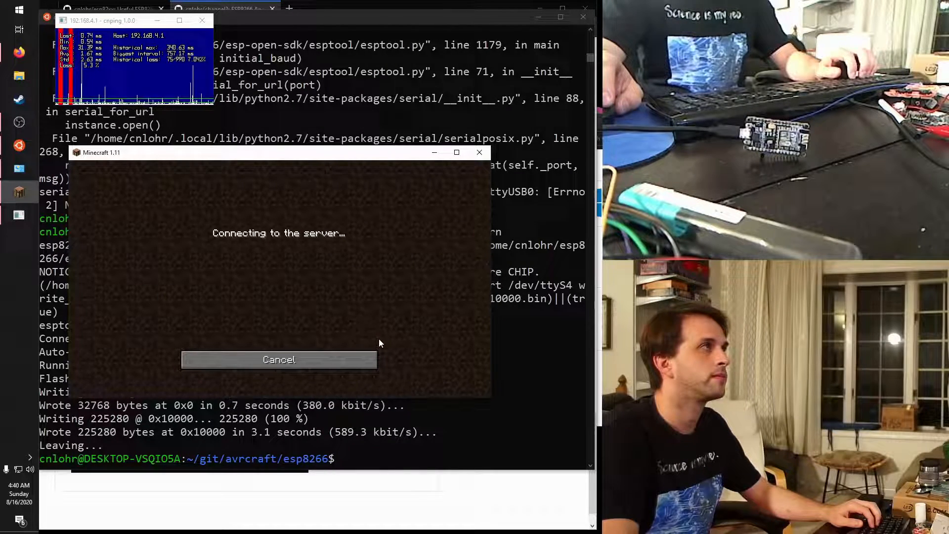
pyautogui.click(279, 359)
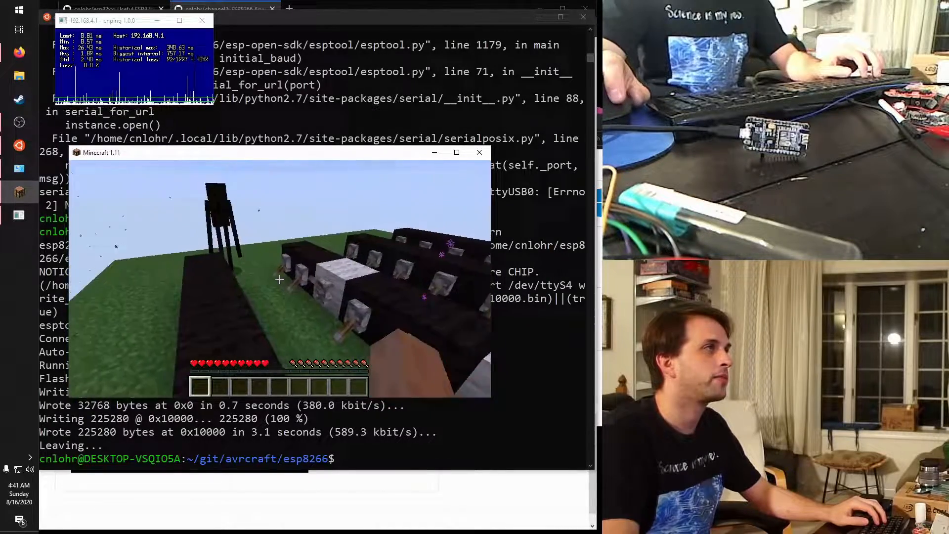
pyautogui.moveTo(279, 279)
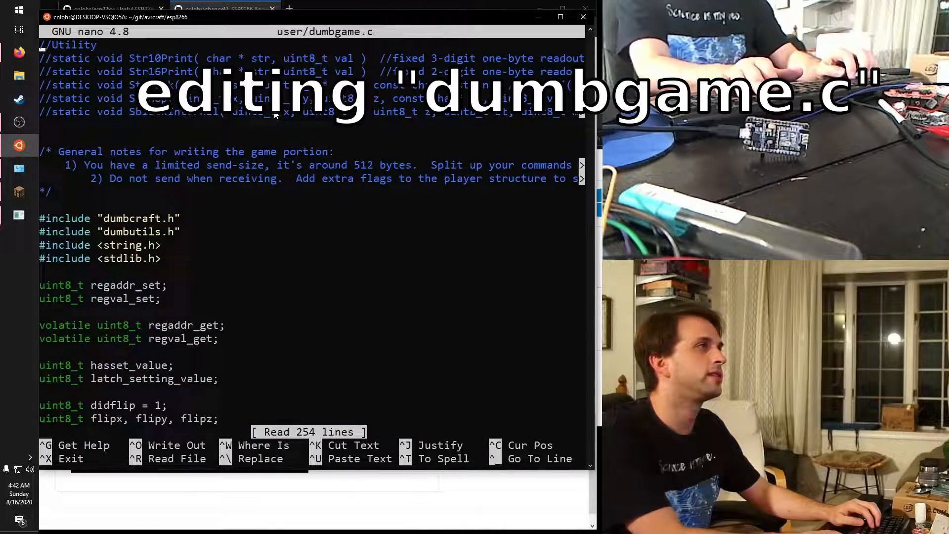
# Look through dumbgame.c and dumbcraft.h for SpawnEntity, then load ../dumbcraft/dumbutils.h for its prototype.
pyautogui.scroll(-3)
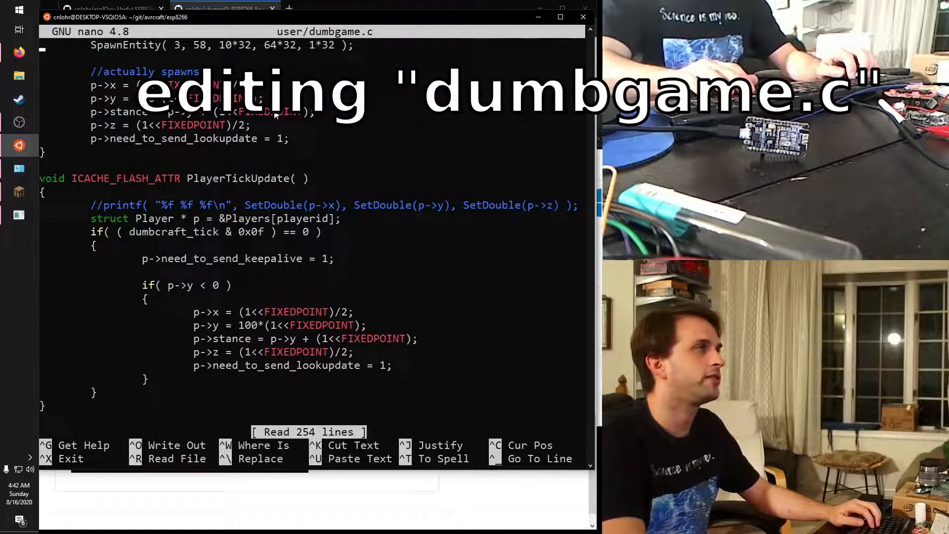
pyautogui.scroll(3)
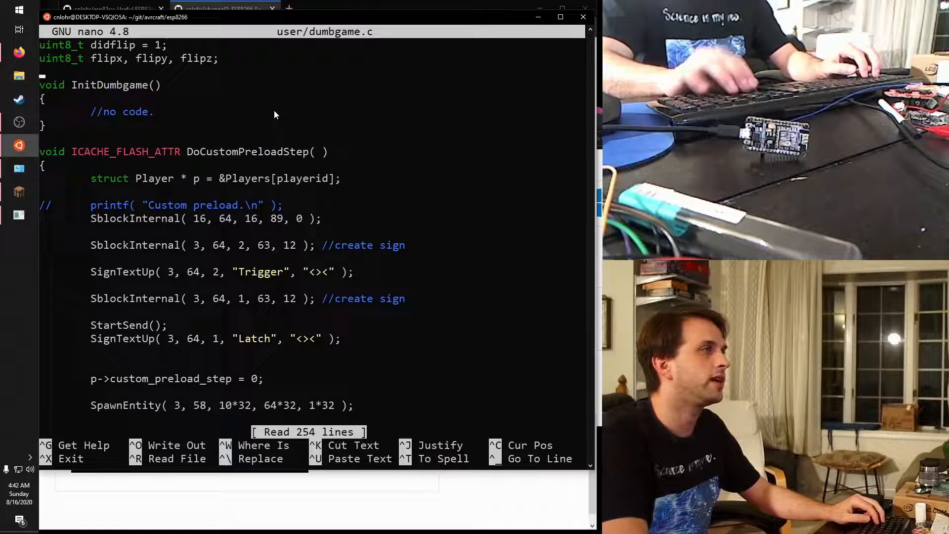
pyautogui.scroll(-3)
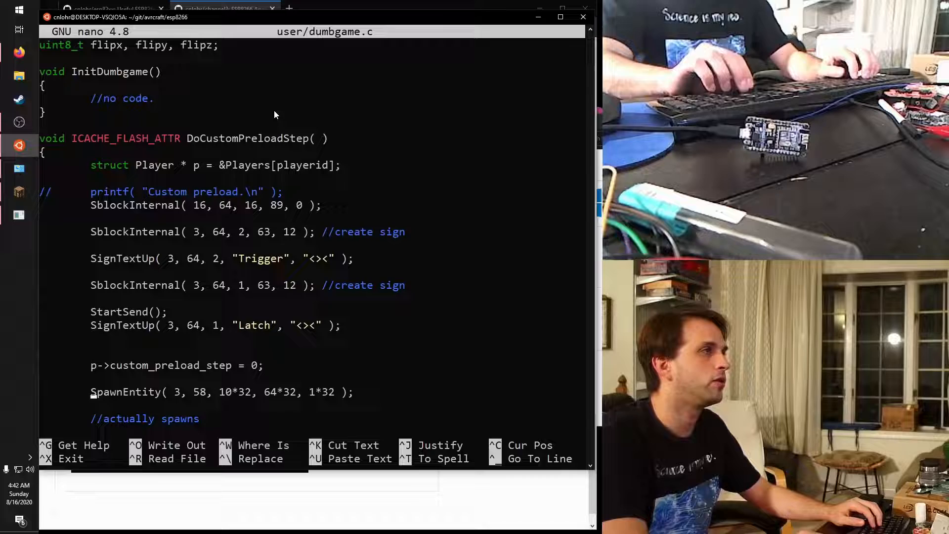
pyautogui.moveTo(233, 49)
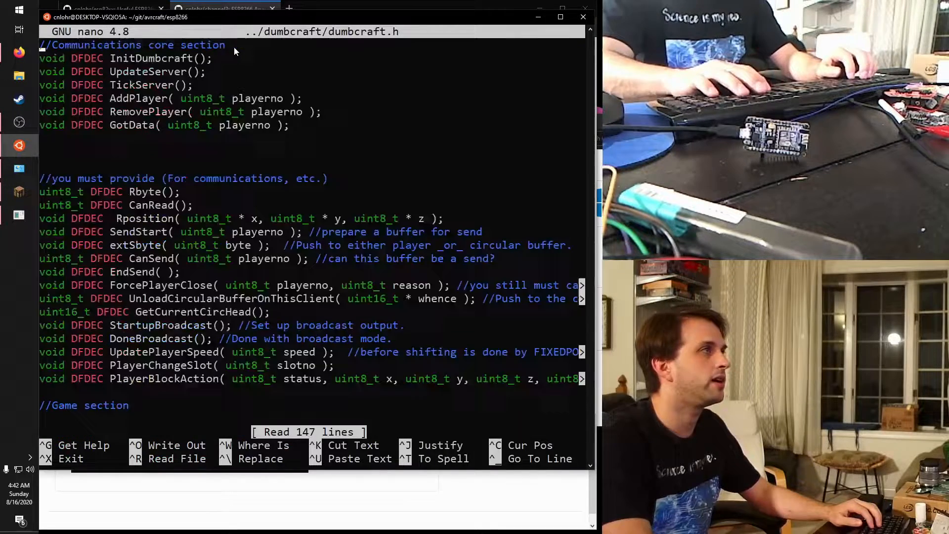
pyautogui.write('SpawnE')
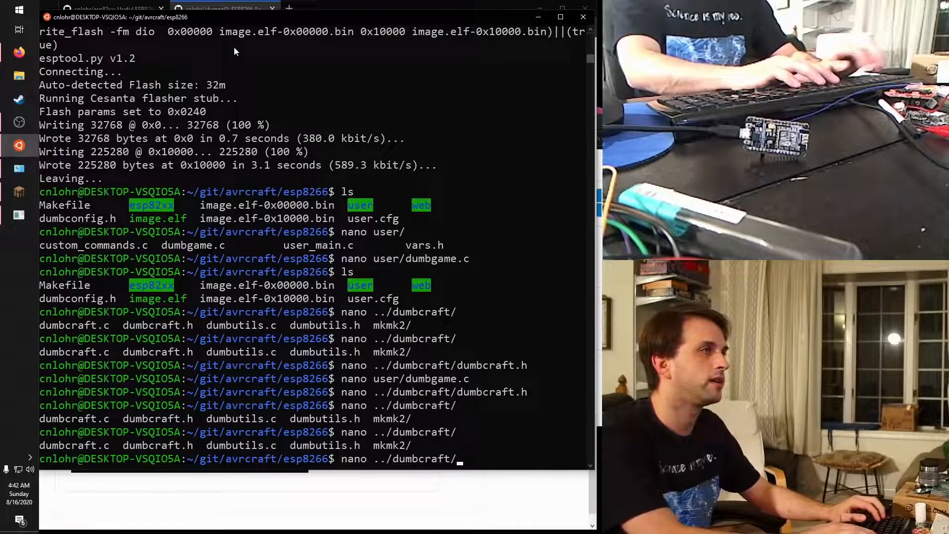
pyautogui.write('dumbutils.')
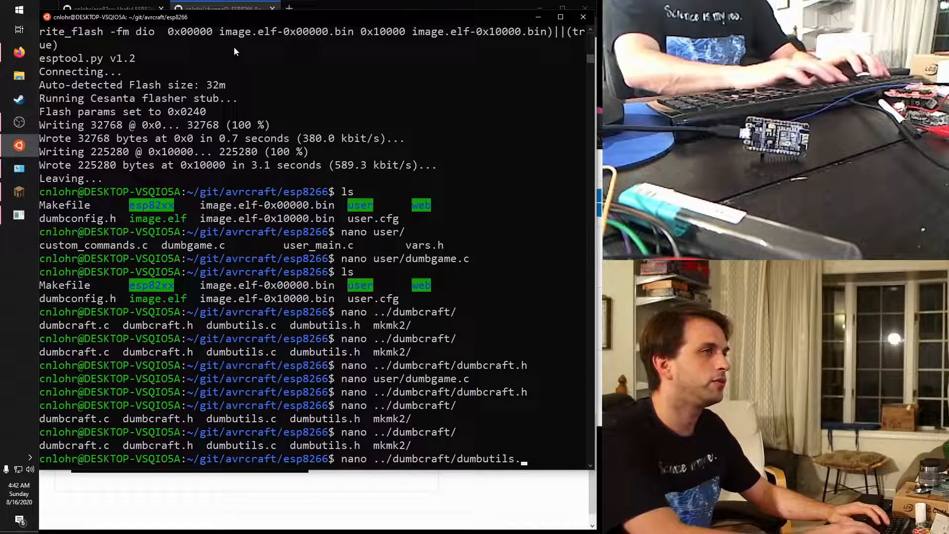
pyautogui.press('Return')
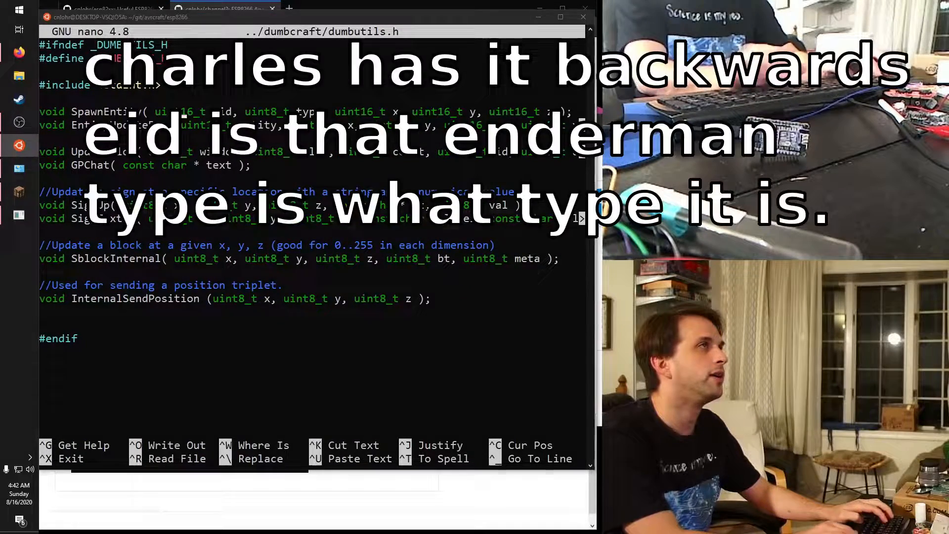
# Google 'minecraft entity id', visit MCreator's entity list and find 'ender' on it.
pyautogui.click(331, 9)
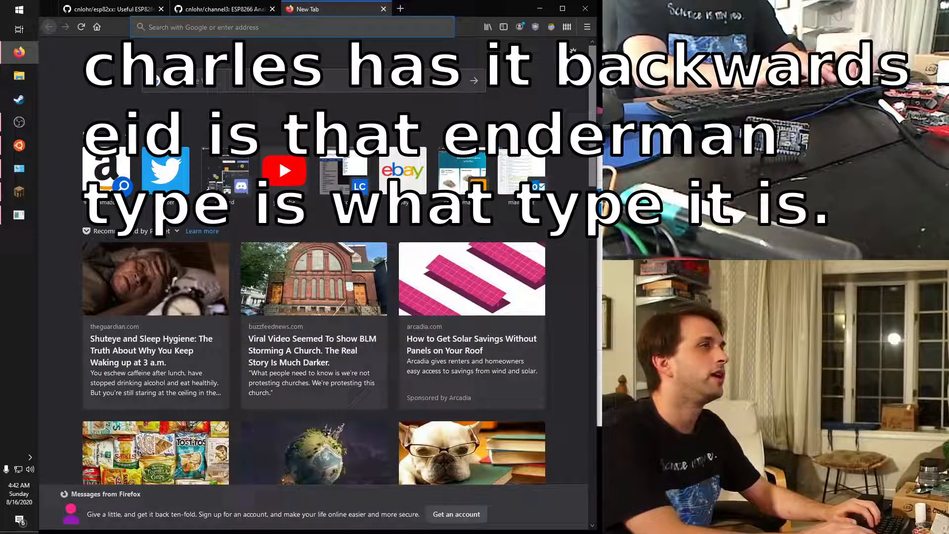
pyautogui.write('minecraft entity id')
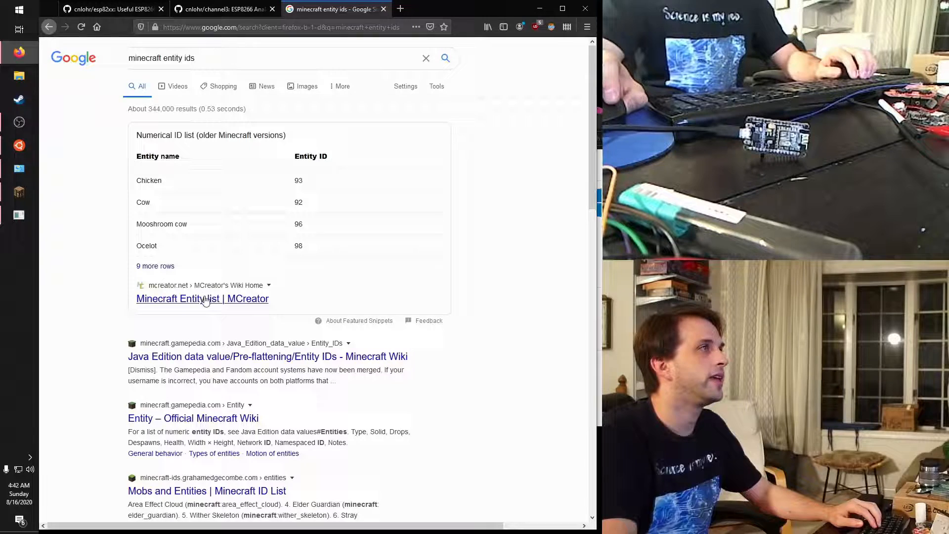
pyautogui.click(202, 298)
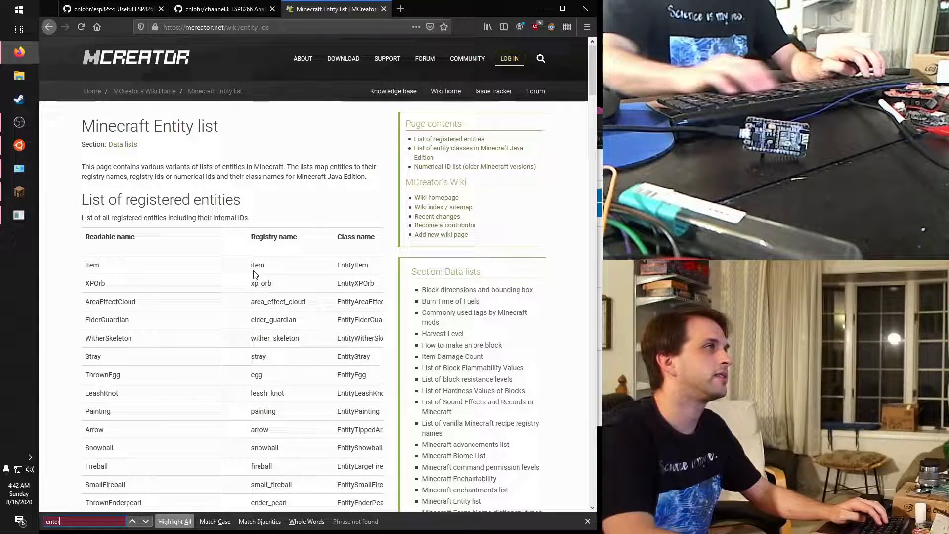
pyautogui.write('ender')
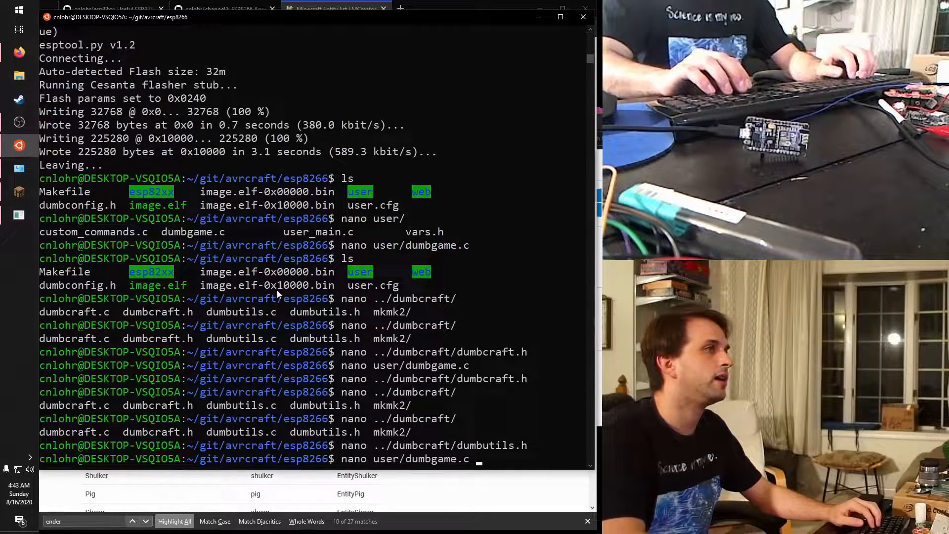
# Review the SpawnEntity call in user/dumbgame.c, check the dragon's entity ID in Firefox, and return to the terminal.
pyautogui.press('Return')
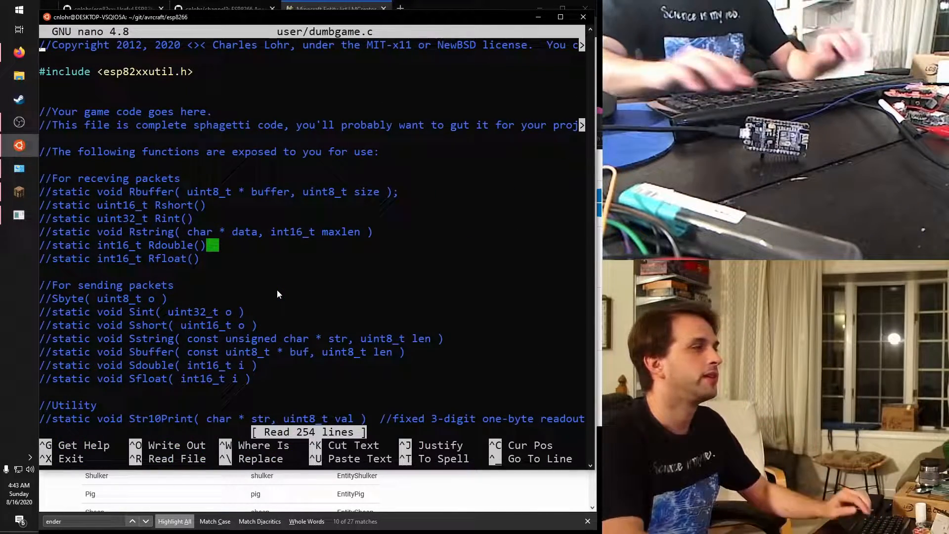
pyautogui.scroll(-3)
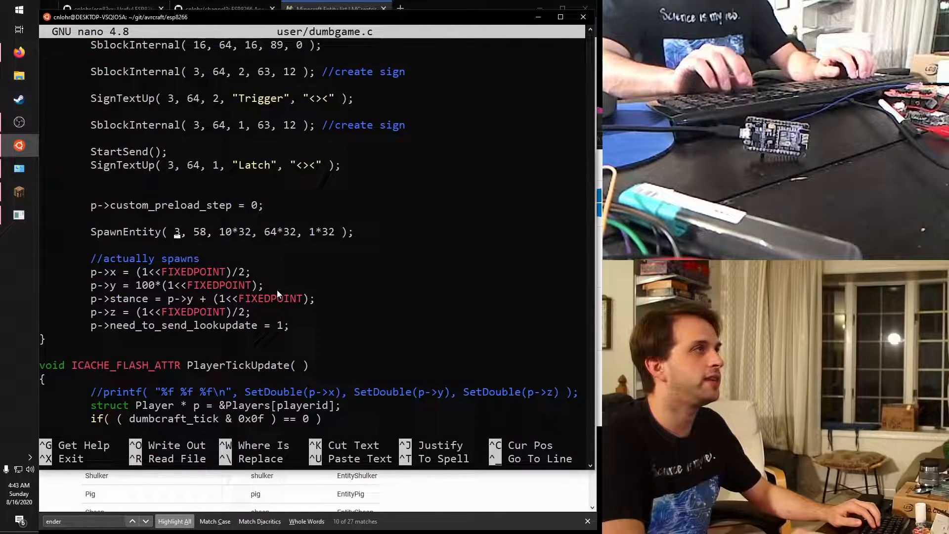
pyautogui.click(335, 9)
pyautogui.write('dragon')
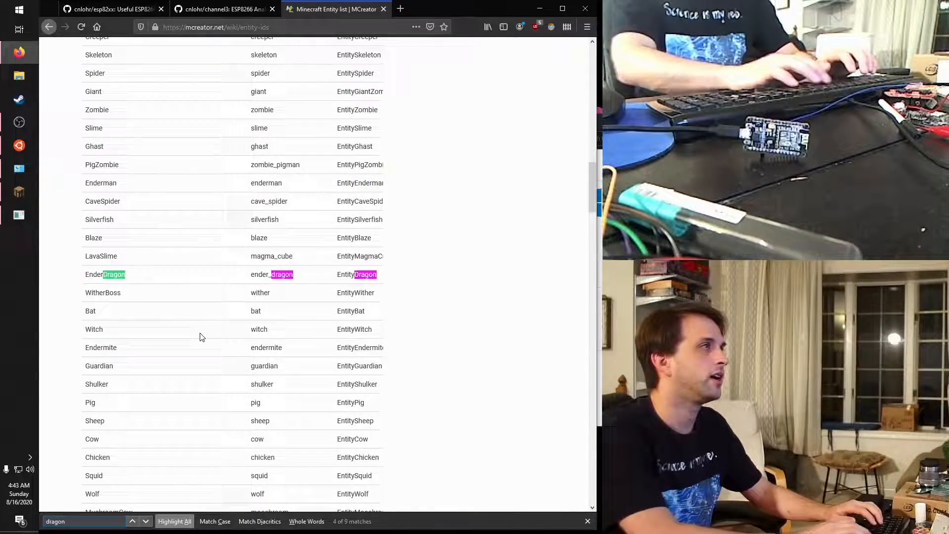
pyautogui.press('alt+tab')
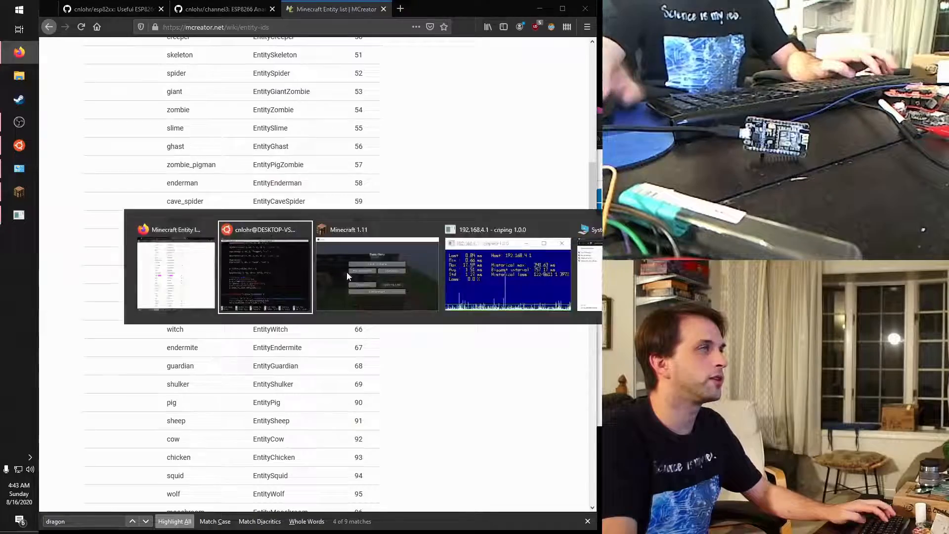
pyautogui.click(265, 273)
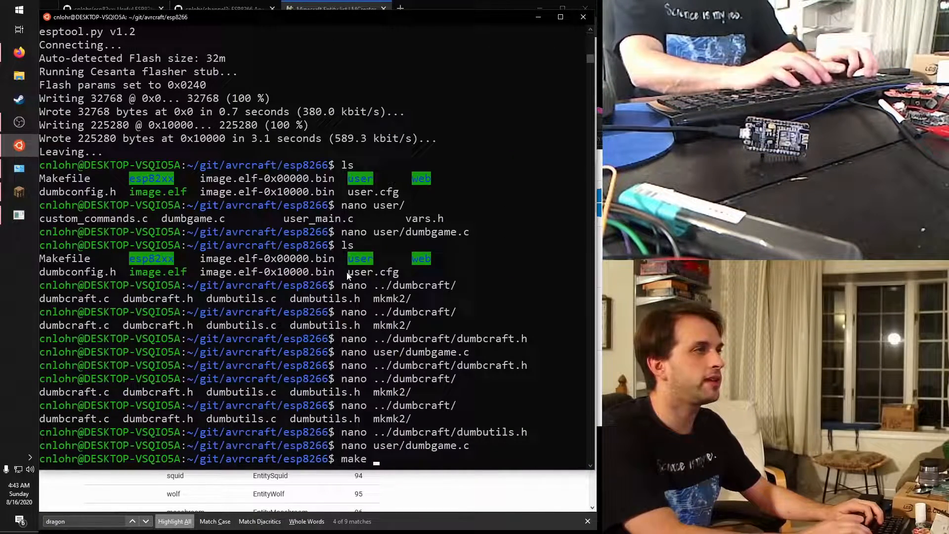
# Rebuild with make all, then run make clean all burn to reflash the ESP8266 over /dev/ttyS4.
pyautogui.write('burn')
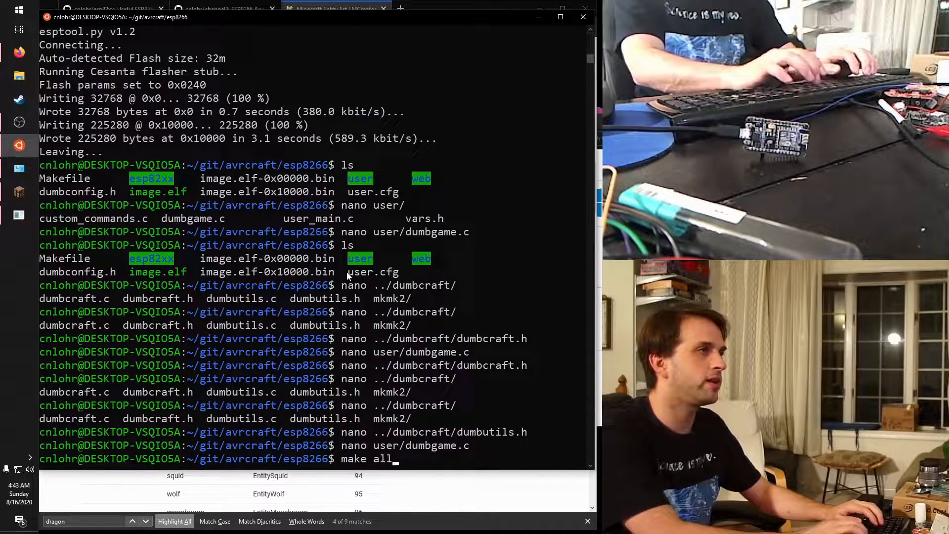
pyautogui.press('Return')
pyautogui.write('make clean all b')
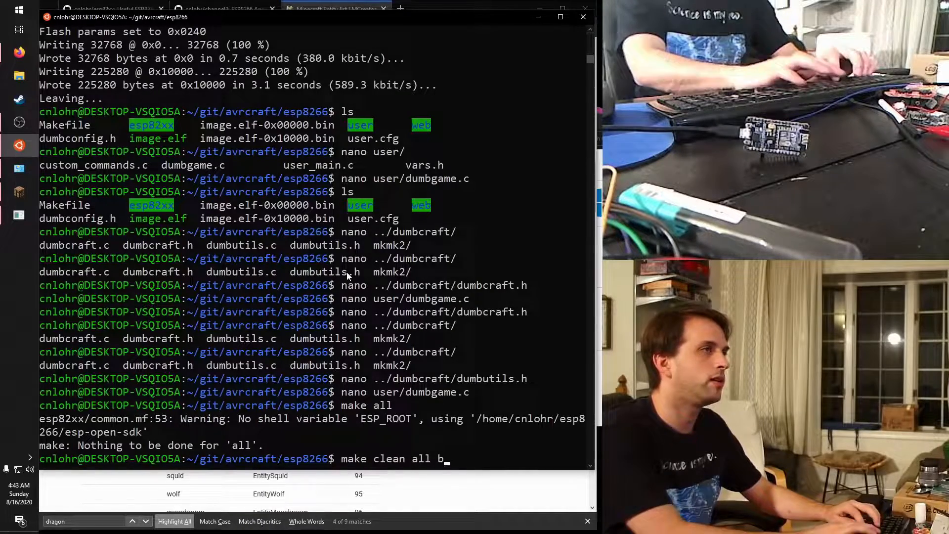
pyautogui.press('Return')
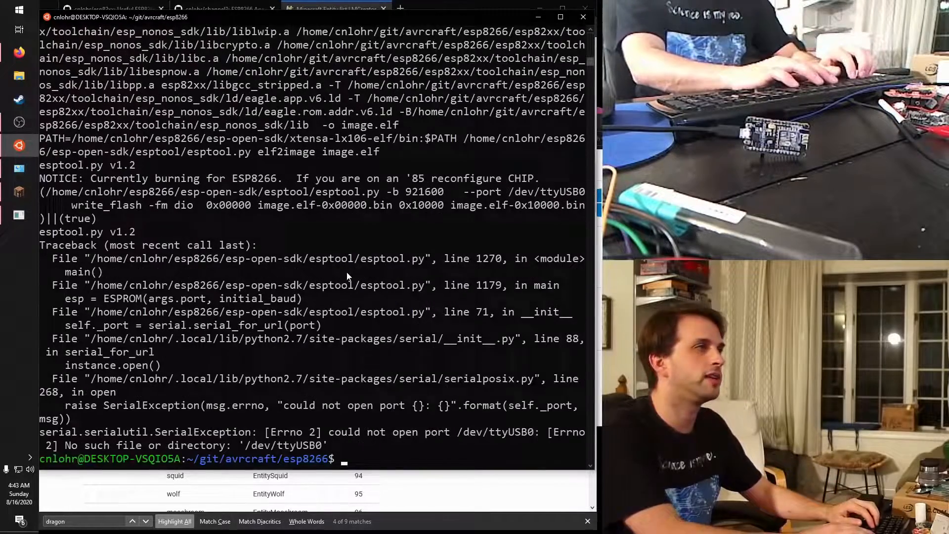
pyautogui.write('nano user/dumbgame.c')
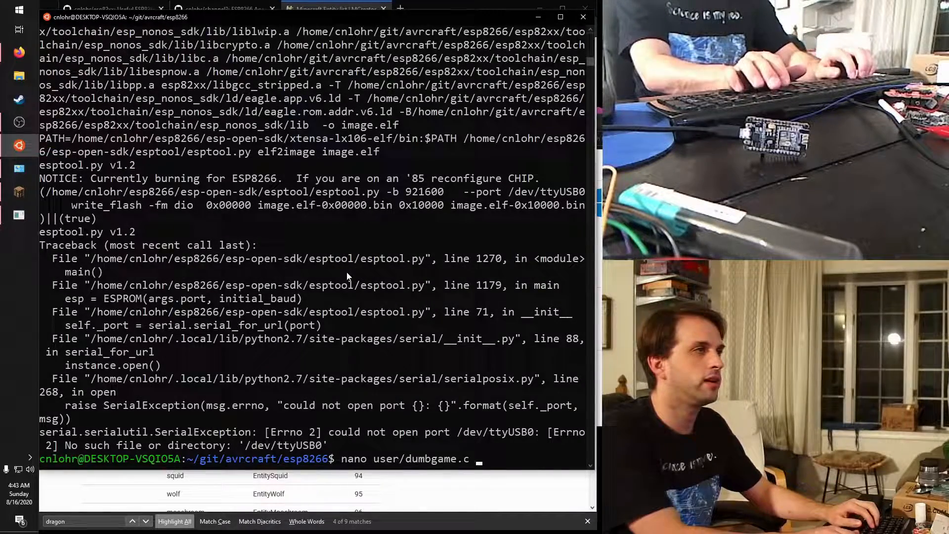
pyautogui.press('Return')
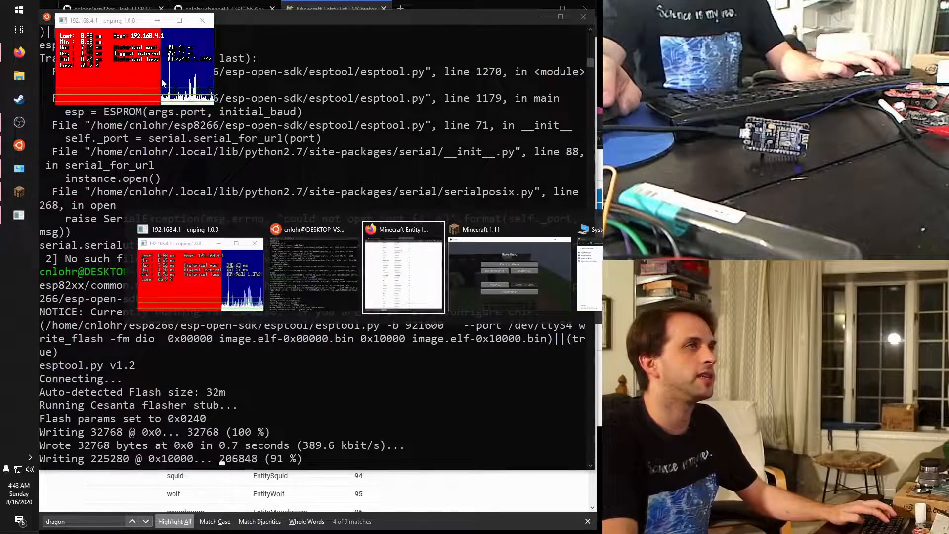
# Bring Minecraft's multiplayer screen forward and pick the ESP_2CD4FA network in the Wi-Fi flyout.
pyautogui.click(508, 272)
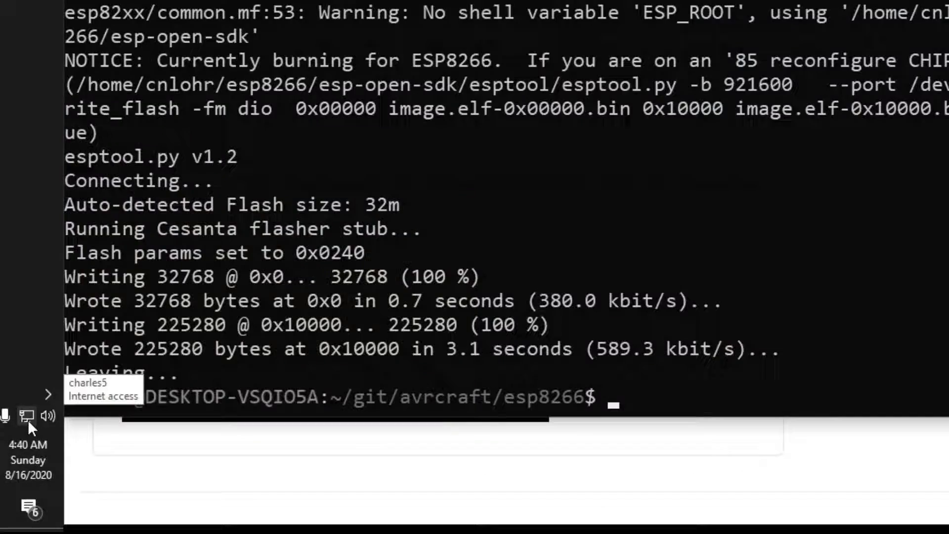
pyautogui.click(28, 416)
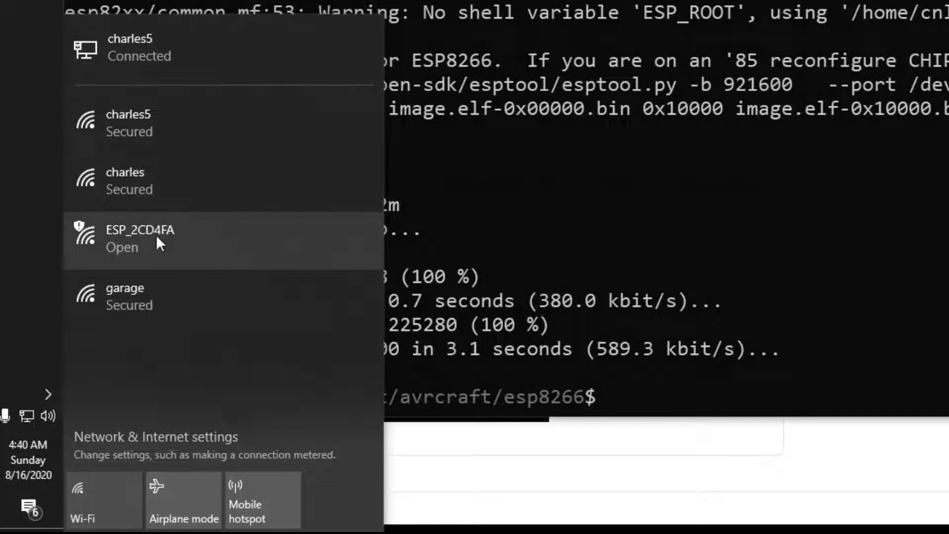
pyautogui.click(140, 237)
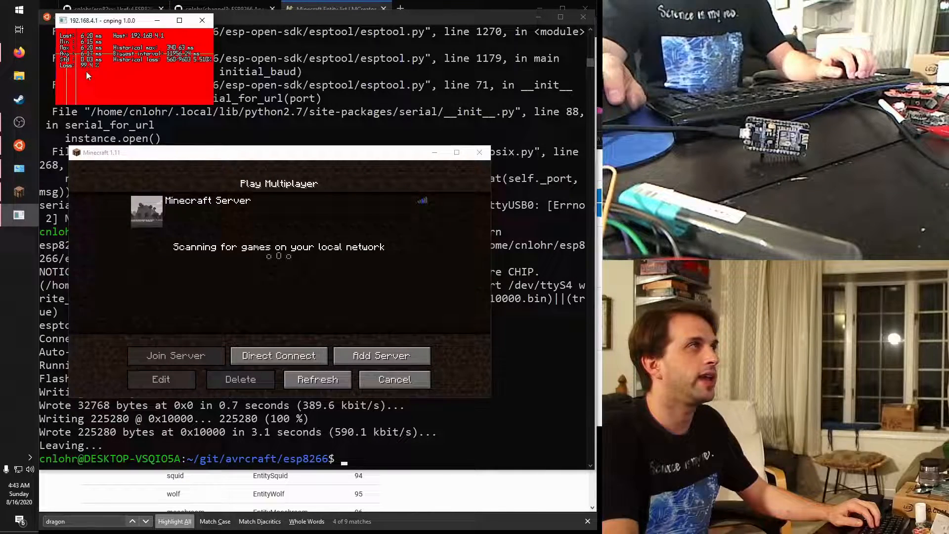
pyautogui.moveTo(83, 229)
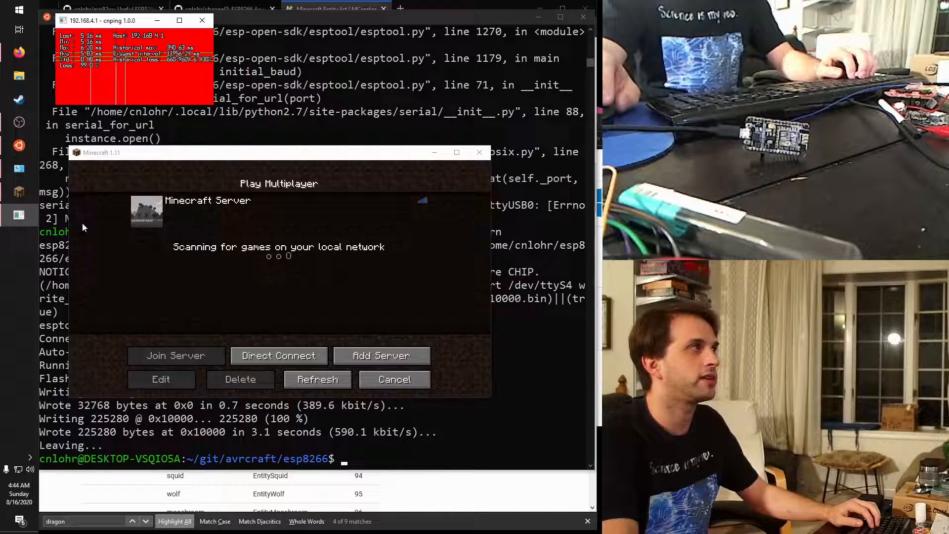
# Connect the PC to the open ESP_2CD4FA Wi-Fi network again from the tray flyout.
pyautogui.click(17, 469)
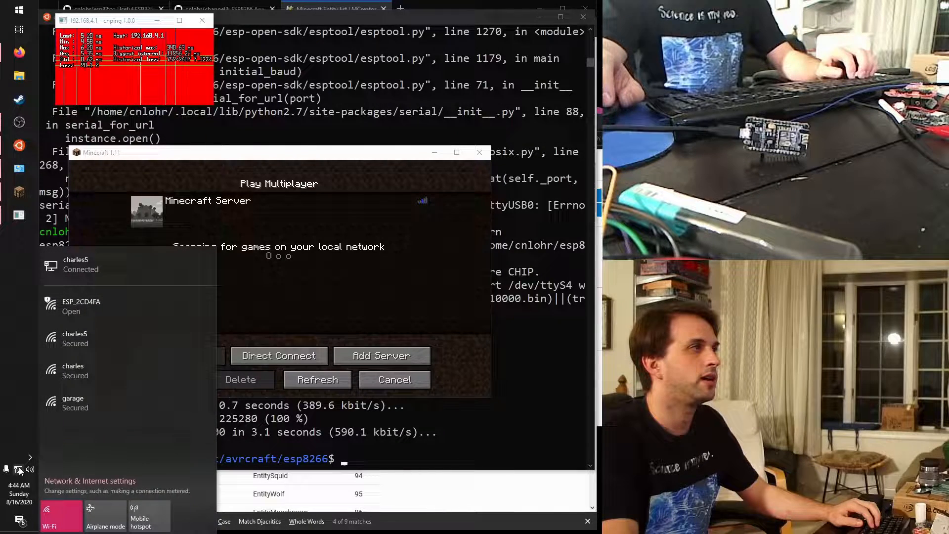
pyautogui.click(81, 305)
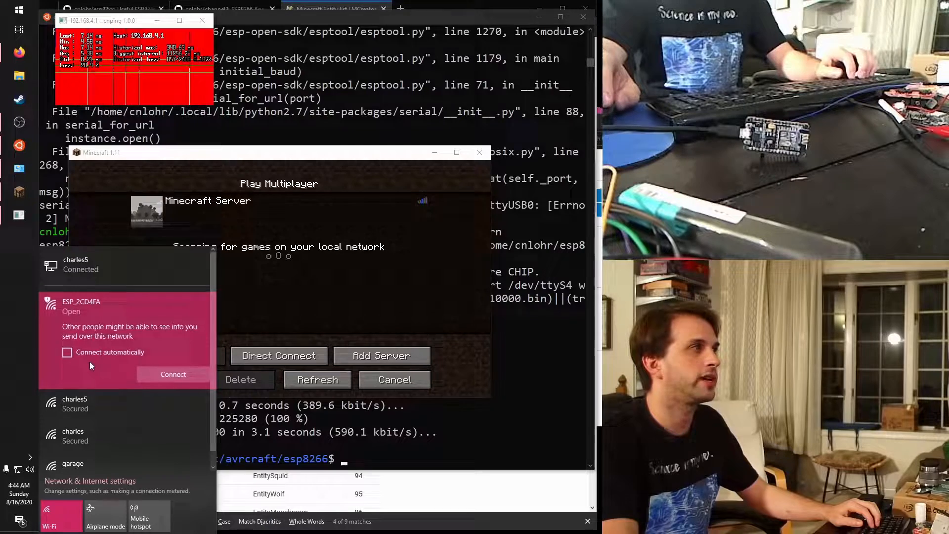
pyautogui.click(173, 373)
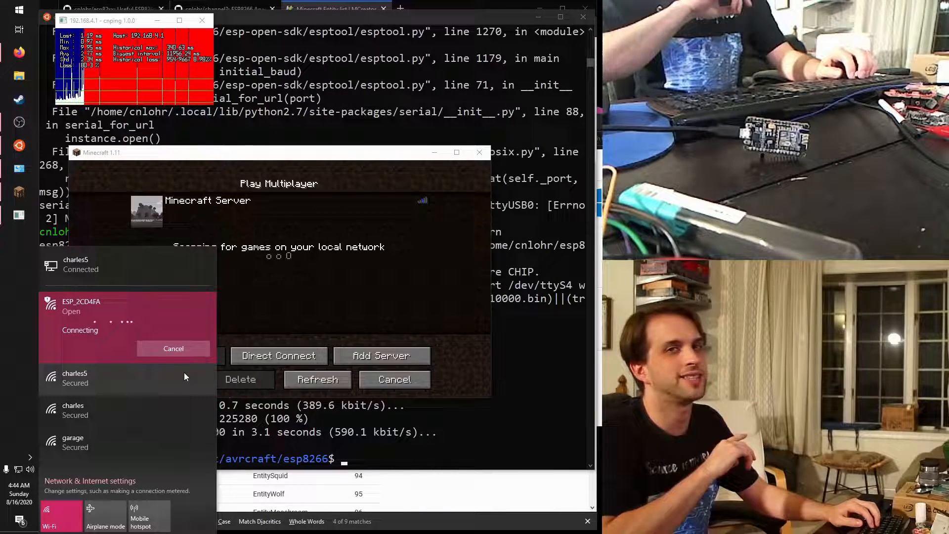